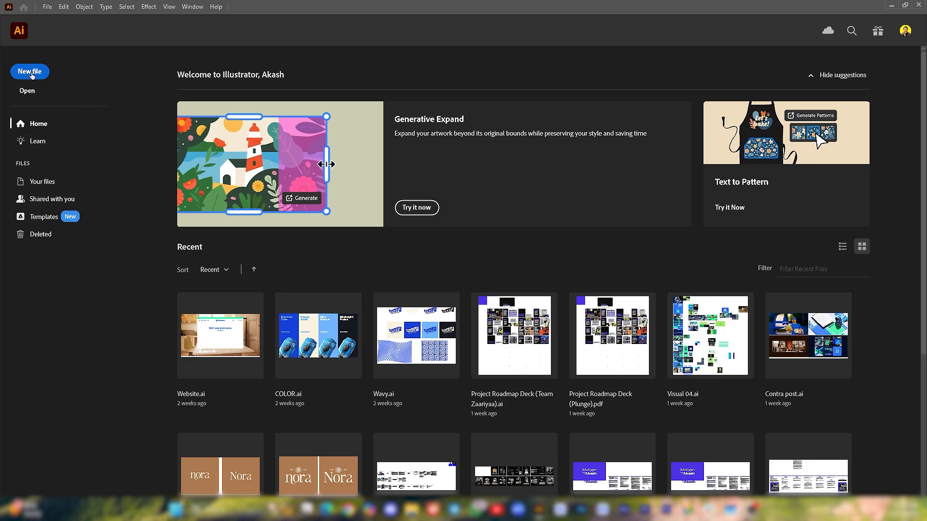
- Create a new 1920 × 1080 px document from the Web-Large preset
click(29, 71)
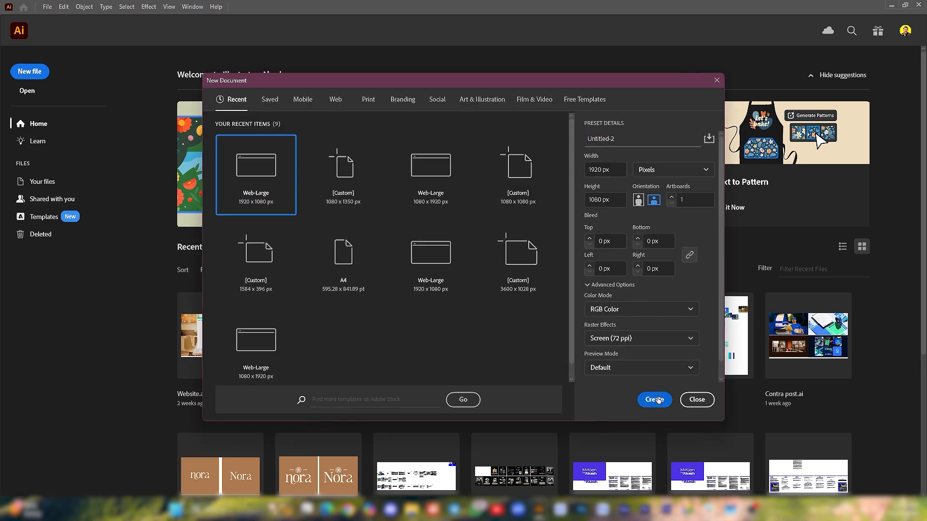
click(654, 399)
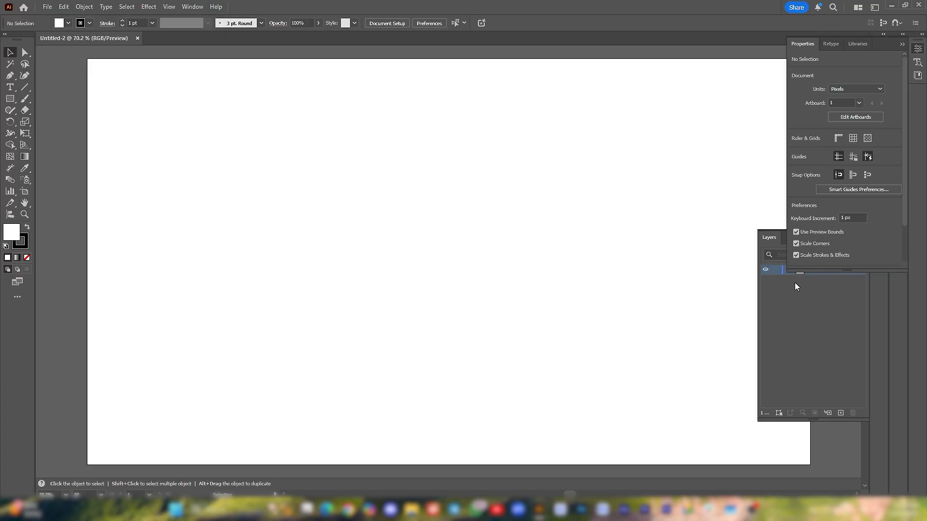
- Draw a 600 × 400 px rectangle and rename its layer to Front
click(10, 98)
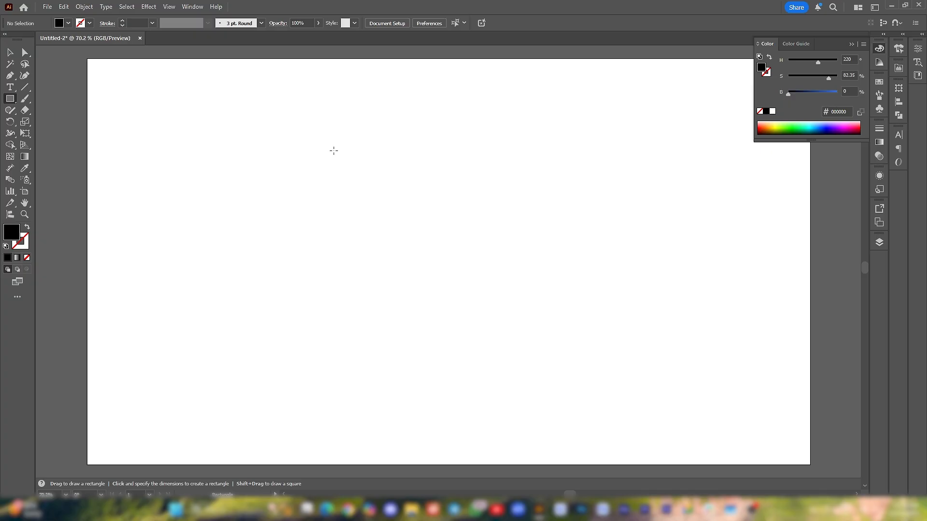
drag(306, 165, 558, 308)
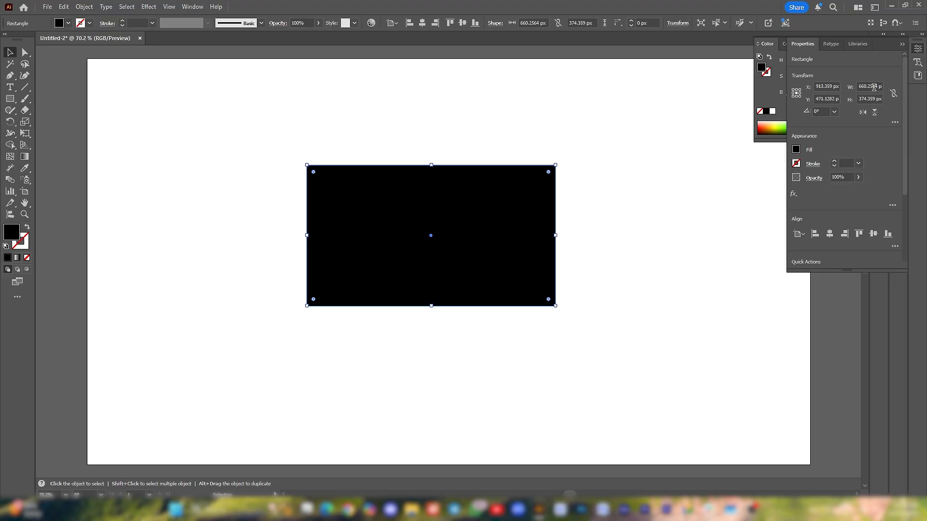
text(600 px)
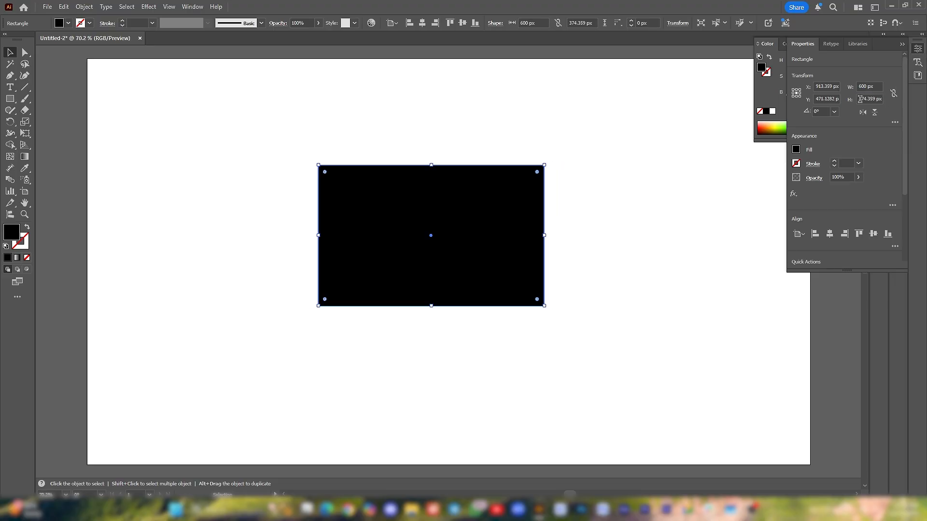
mouse_move(874, 112)
text(400)
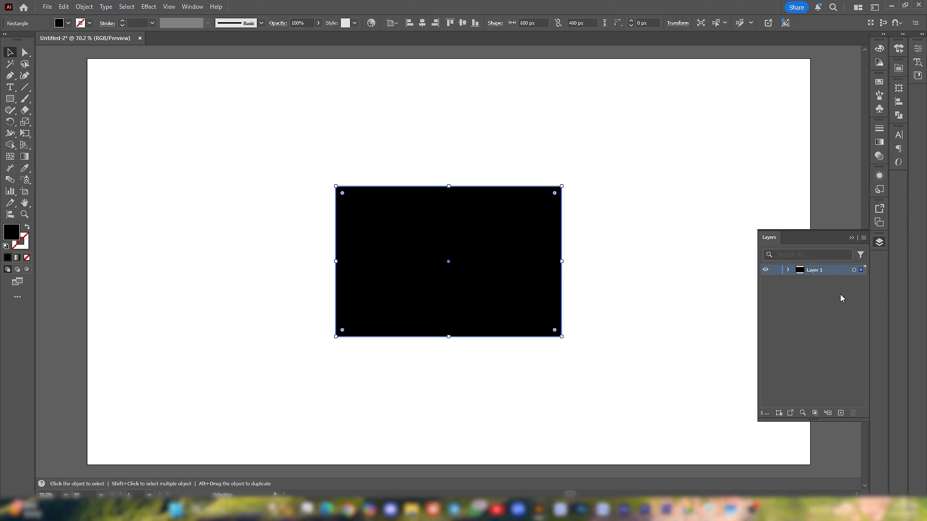
double_click(814, 269)
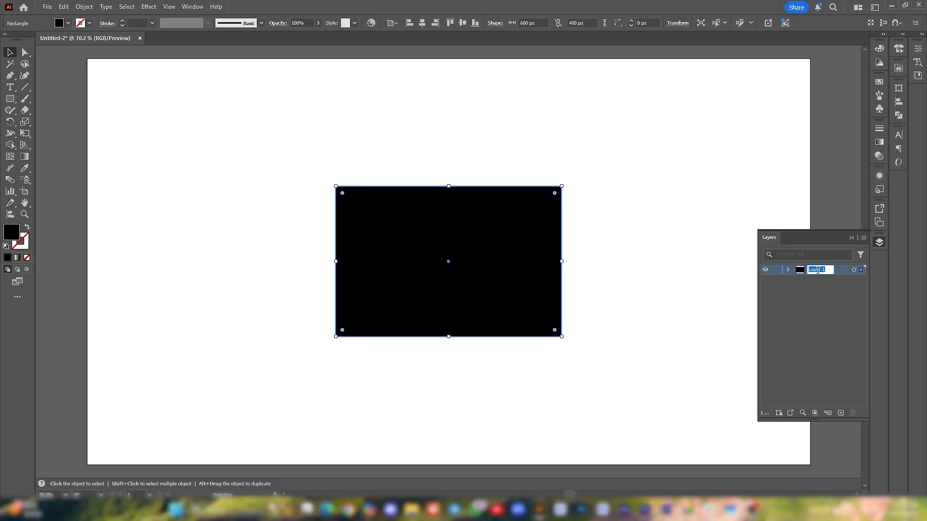
text(Front)
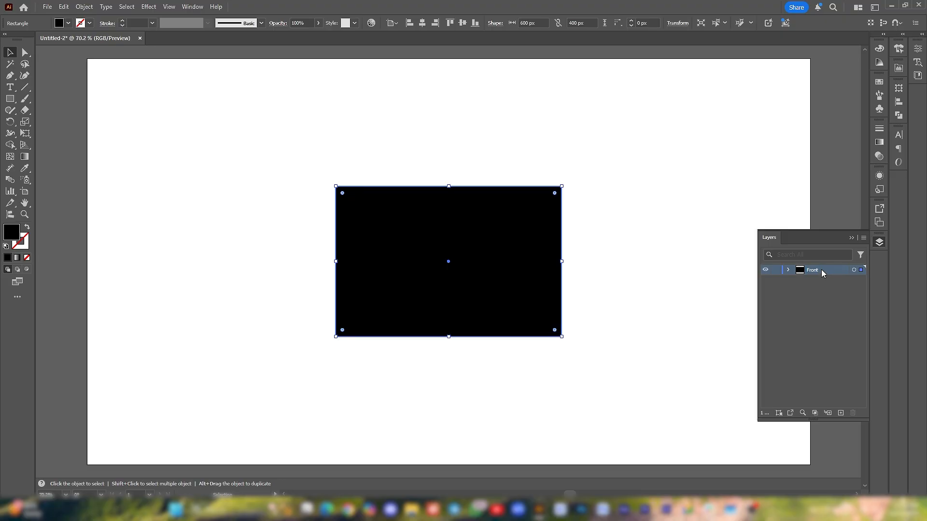
- Add Side and Top layers with rectangle copies, Side 300 px wide and Top 150 px tall
click(840, 412)
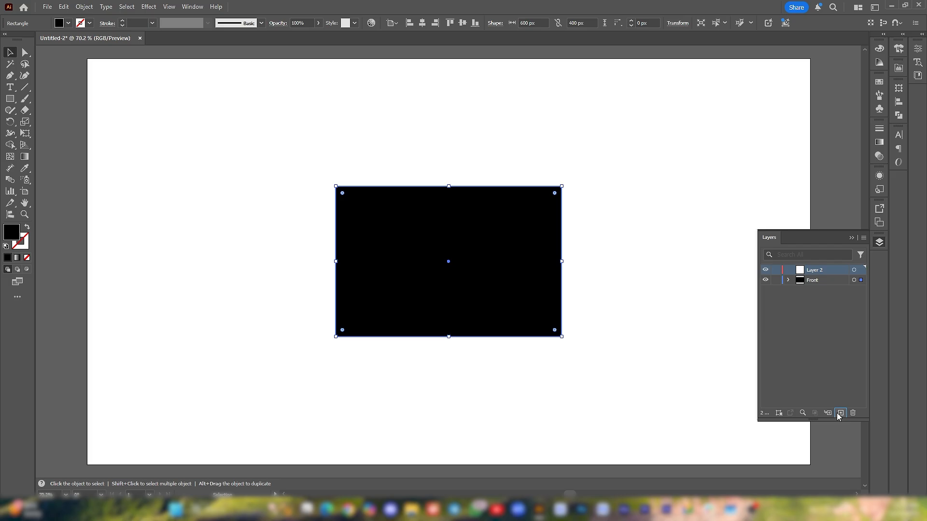
click(816, 279)
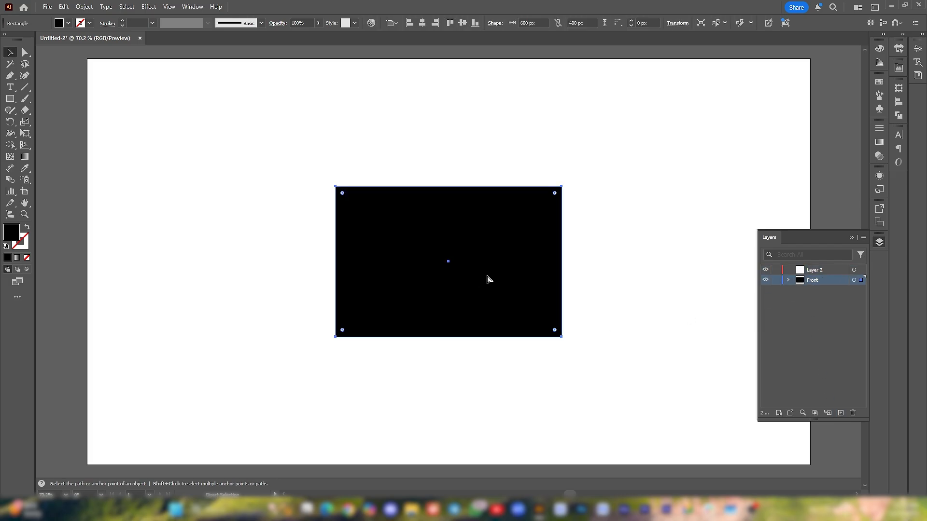
click(815, 269)
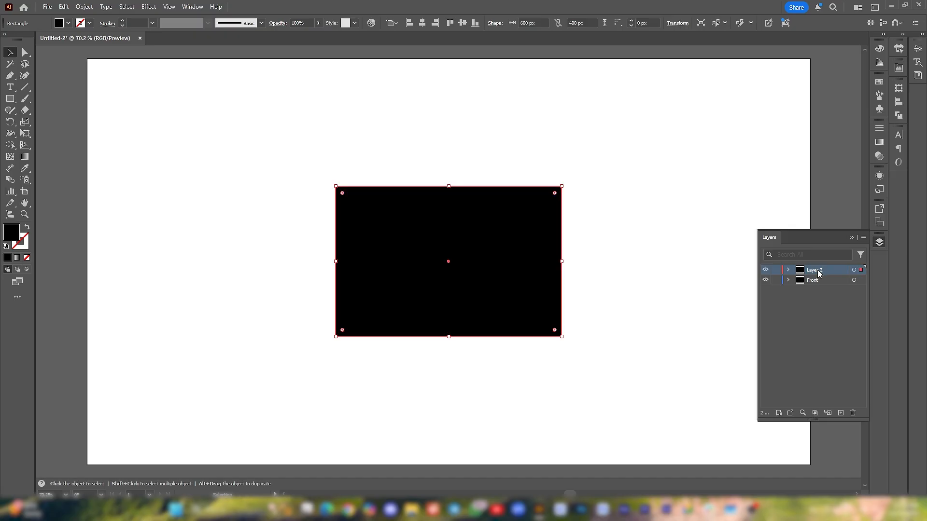
double_click(819, 270)
text(Side)
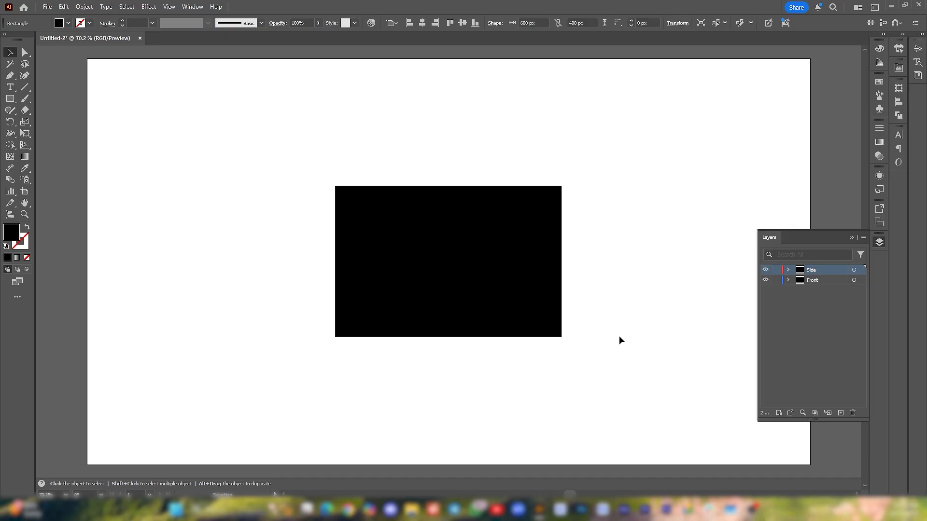
click(447, 261)
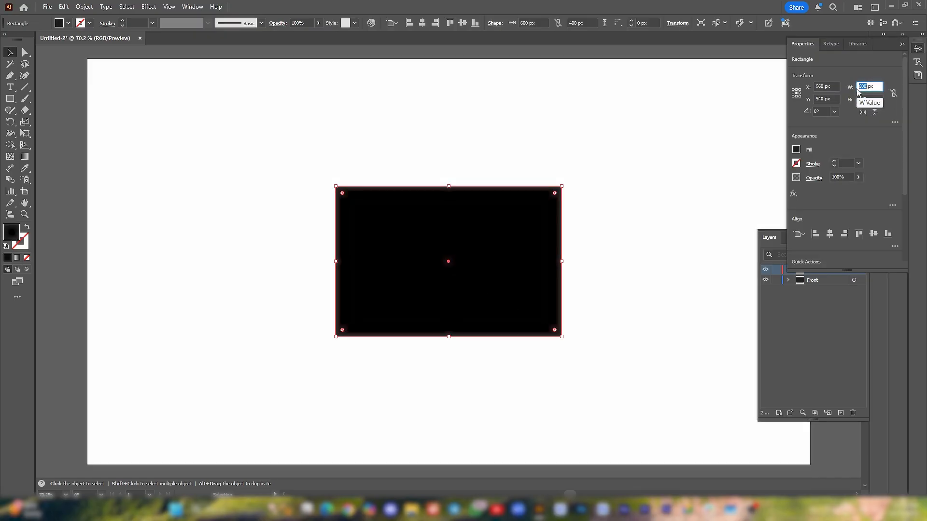
text(300)
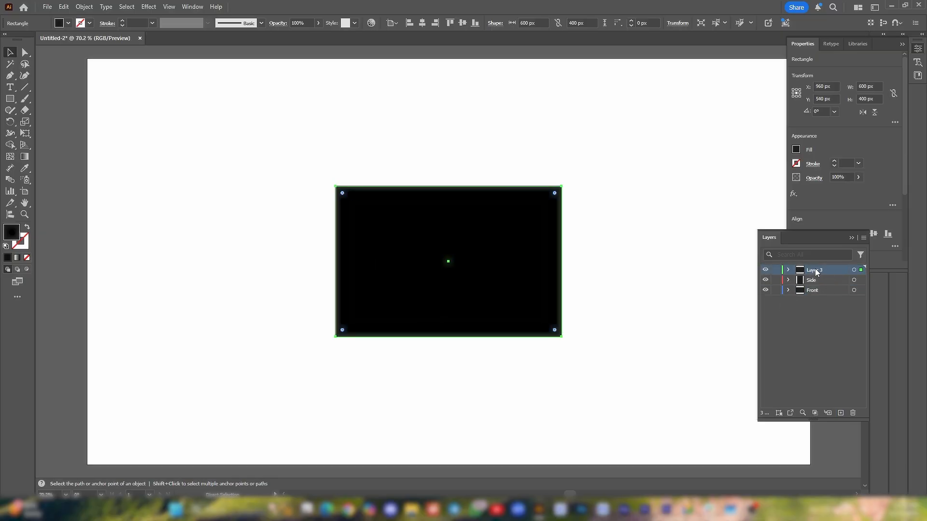
double_click(817, 269)
text(Top)
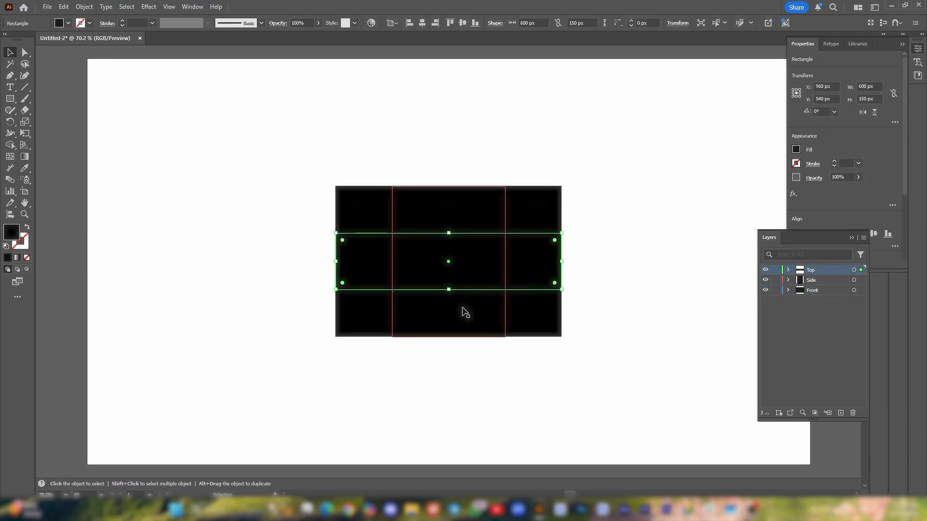
- Fill the Front rectangle red, the Side panel blue and the Top strip green
click(811, 280)
text(ff2e2e)
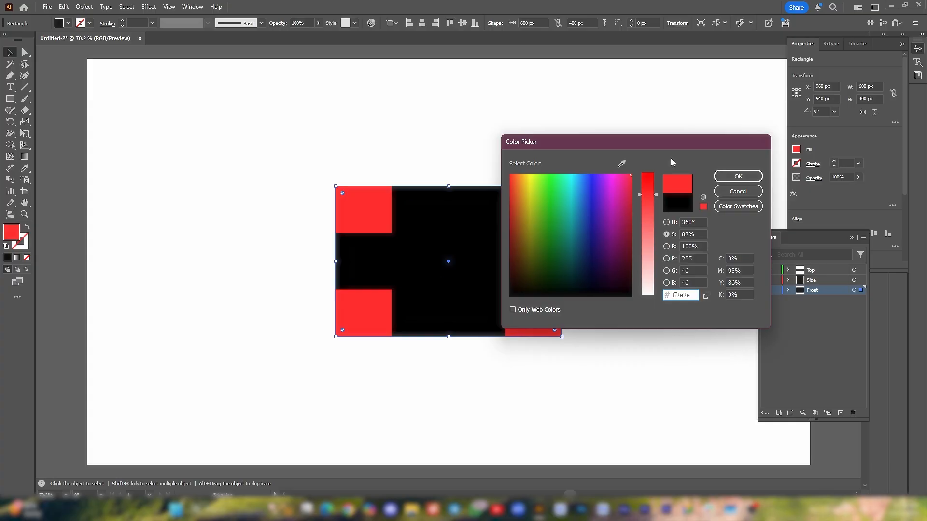
click(737, 176)
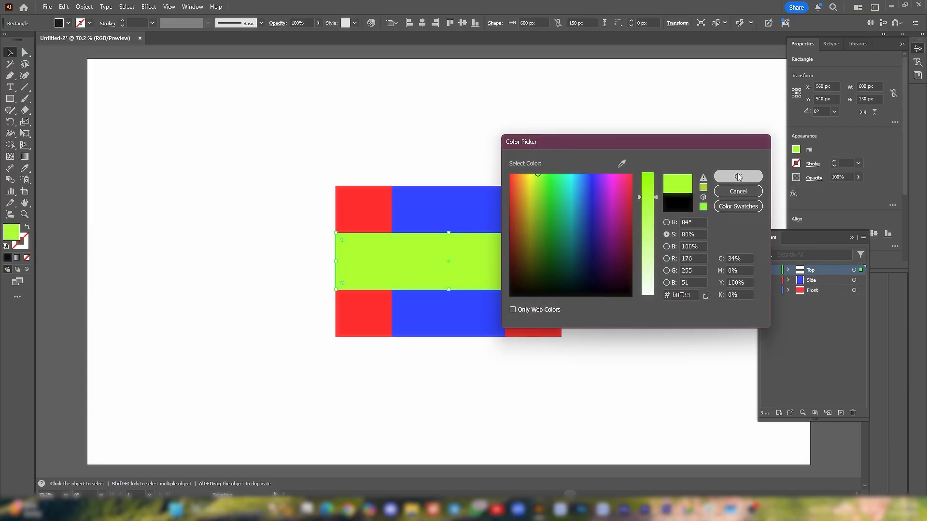
click(737, 176)
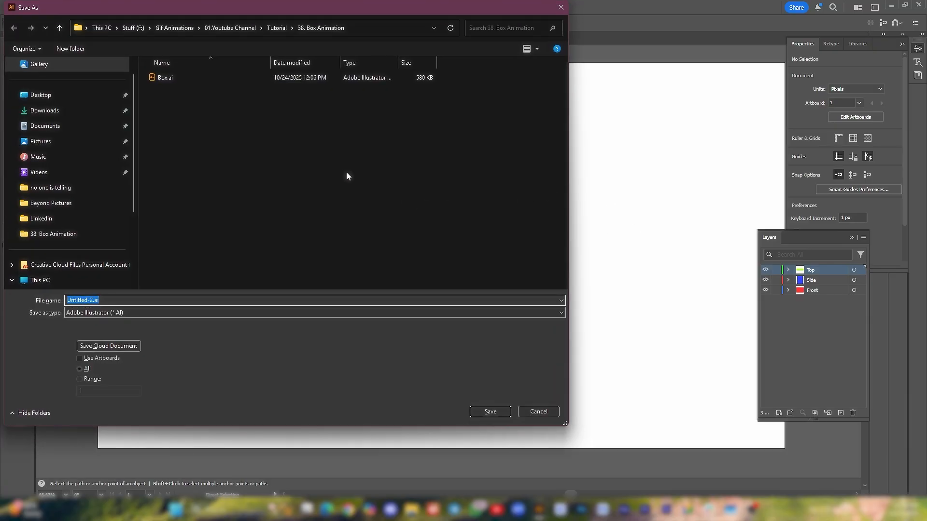
- Save the artwork over the existing Box.ai with default Illustrator options
click(490, 411)
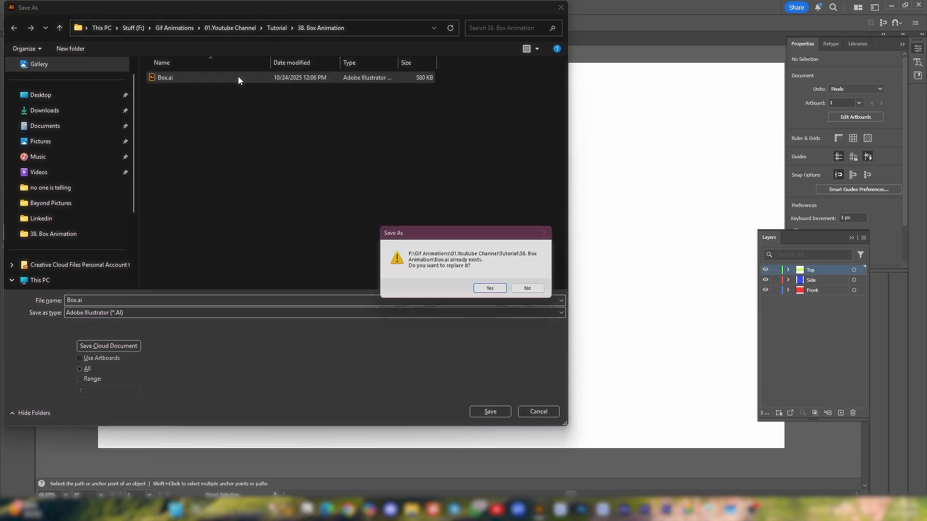
click(489, 289)
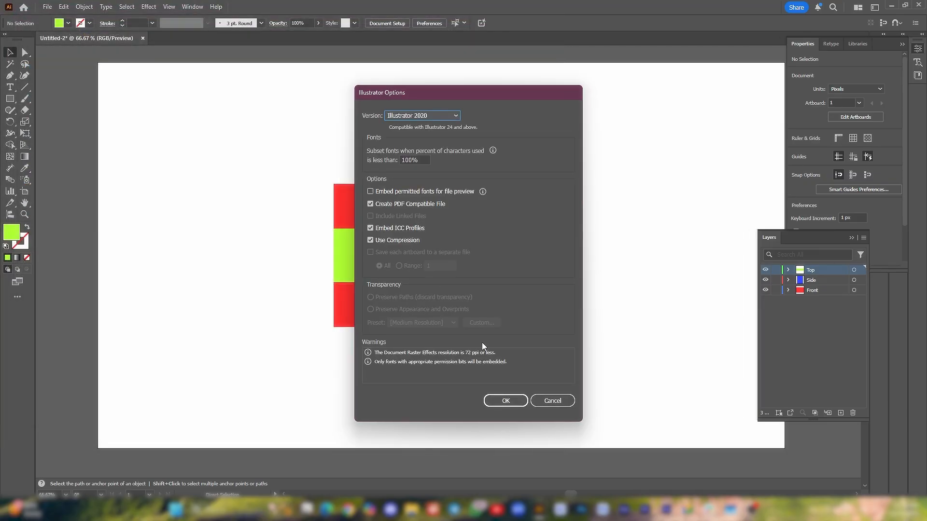
click(505, 399)
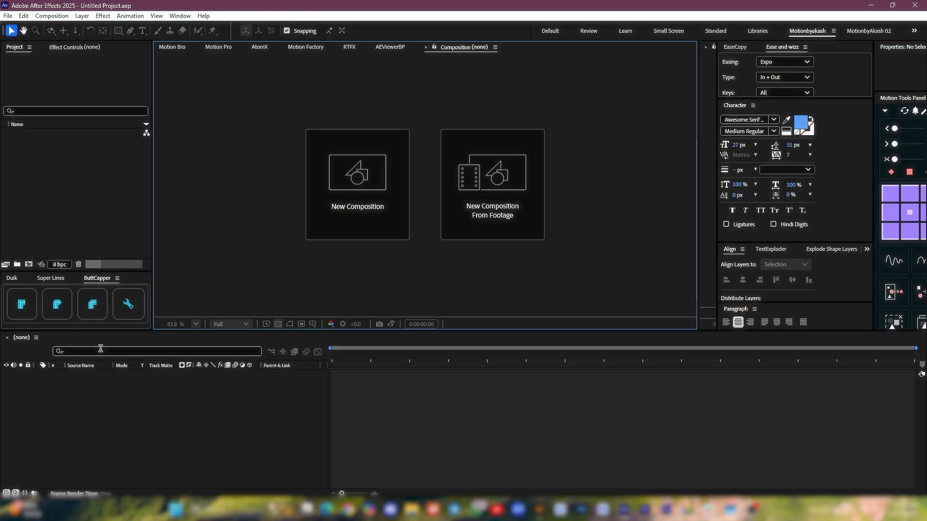
- Create a composition from the 1920×1080 30 fps landscape HD preset, 6 seconds long
click(357, 184)
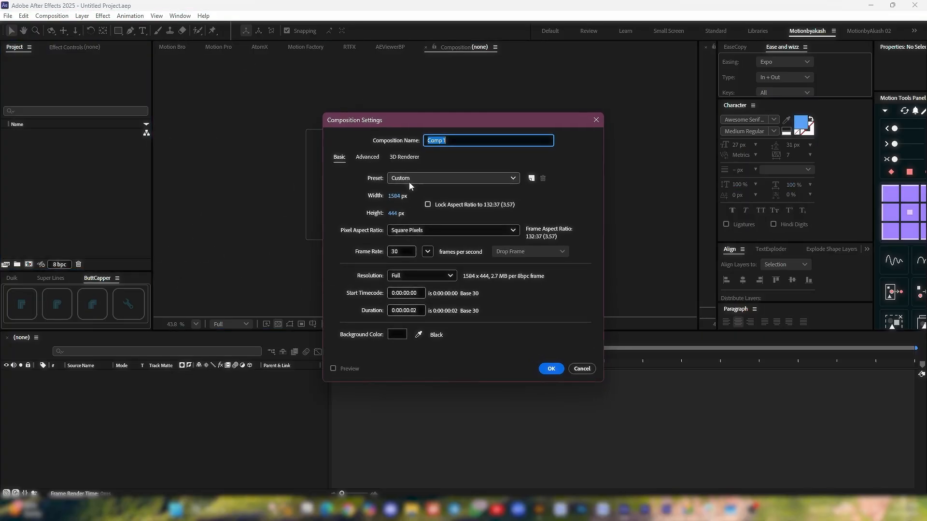
click(451, 178)
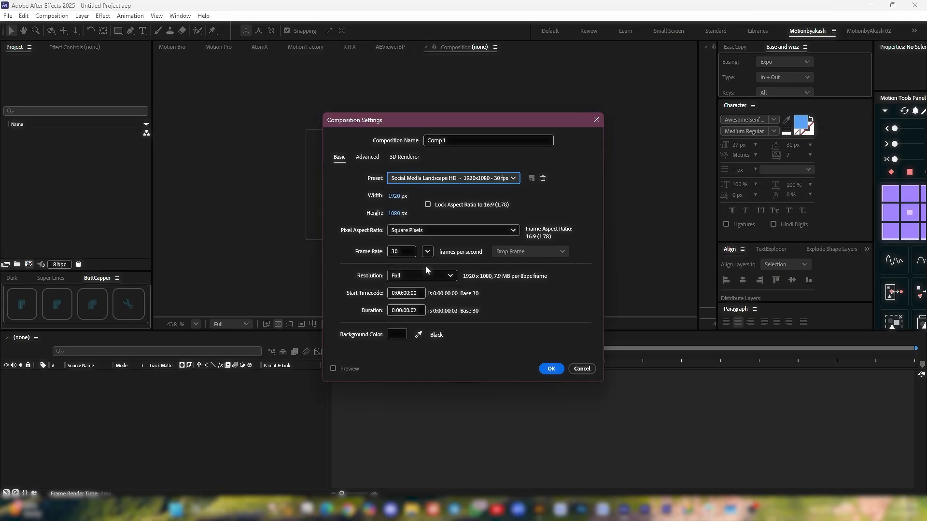
click(407, 310)
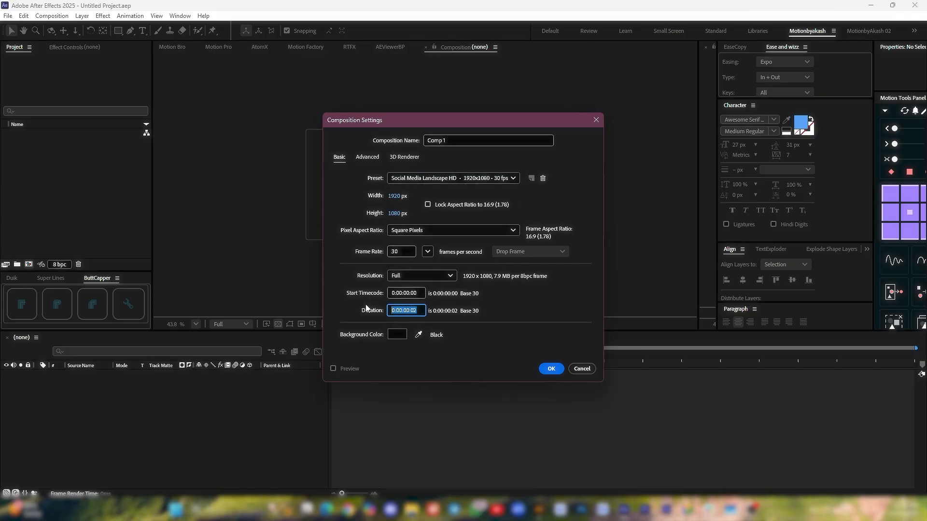
text(6)
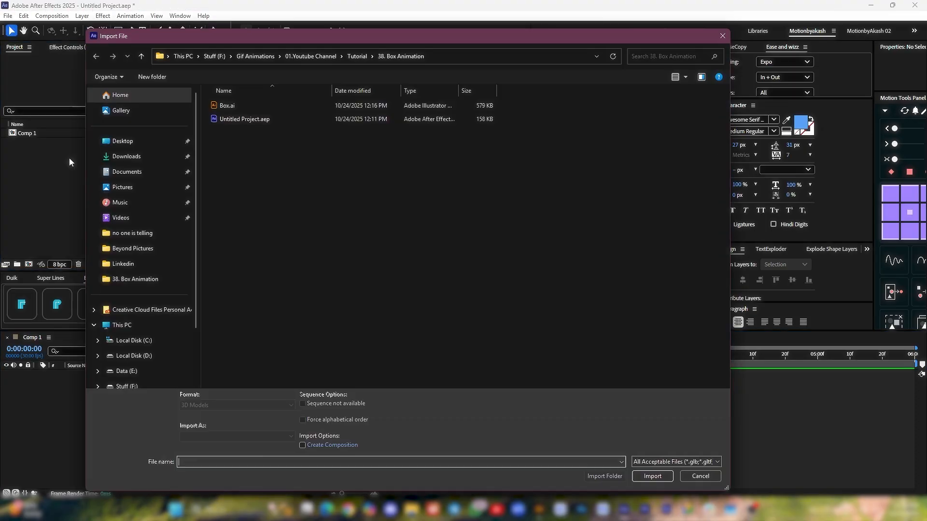
- Import Box.ai and save the project as Box Animation.aep
click(226, 105)
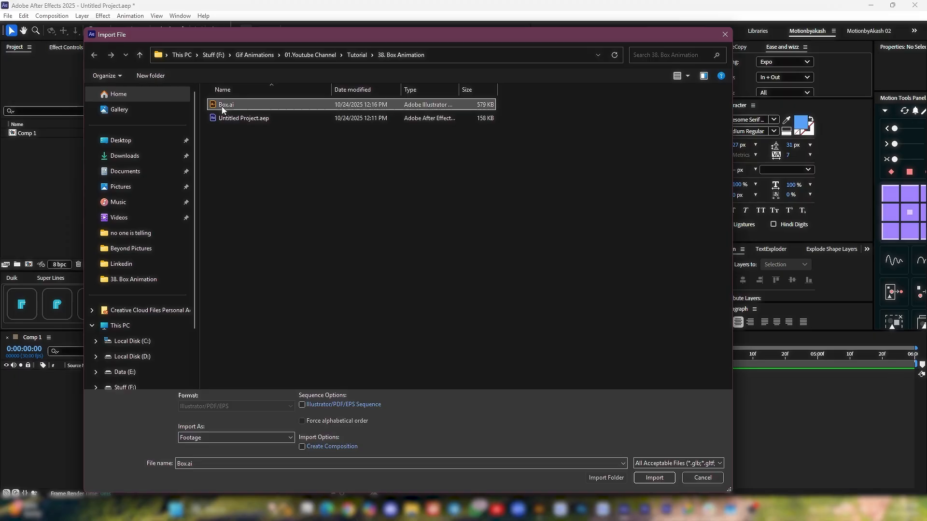
click(653, 478)
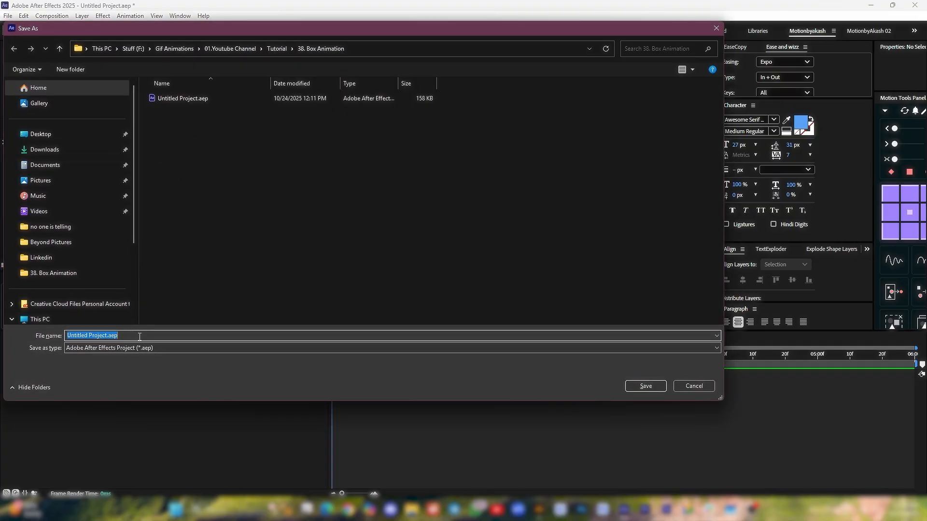
text(Box An)
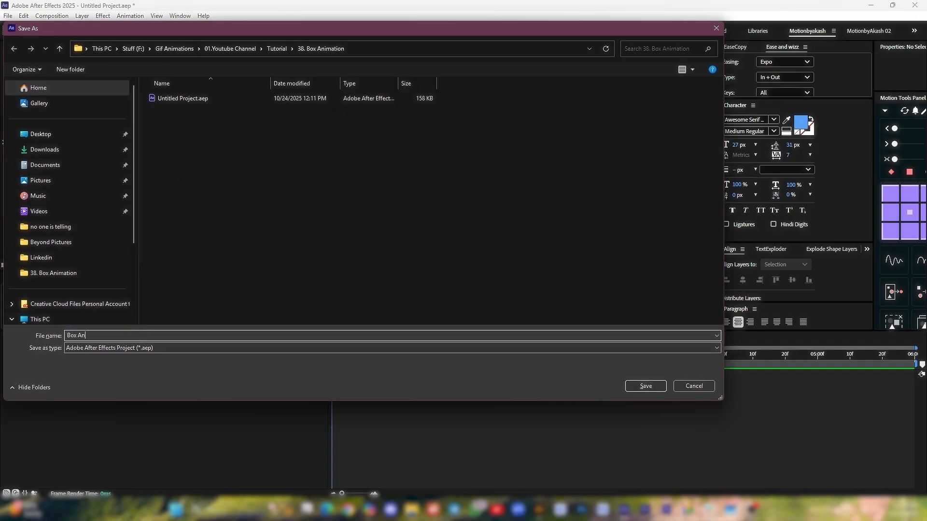
click(644, 386)
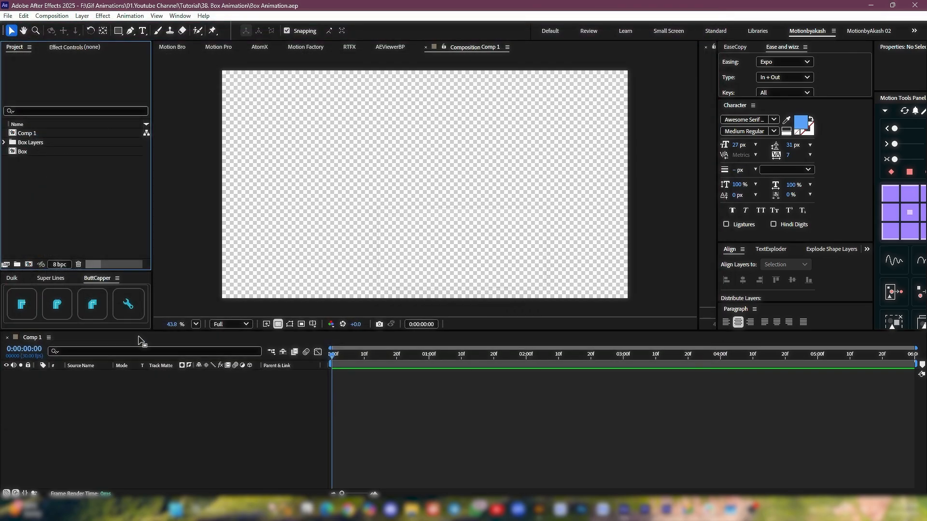
- Add Box to Comp 1, open it and make Top, Side and Front 3D layers
click(22, 152)
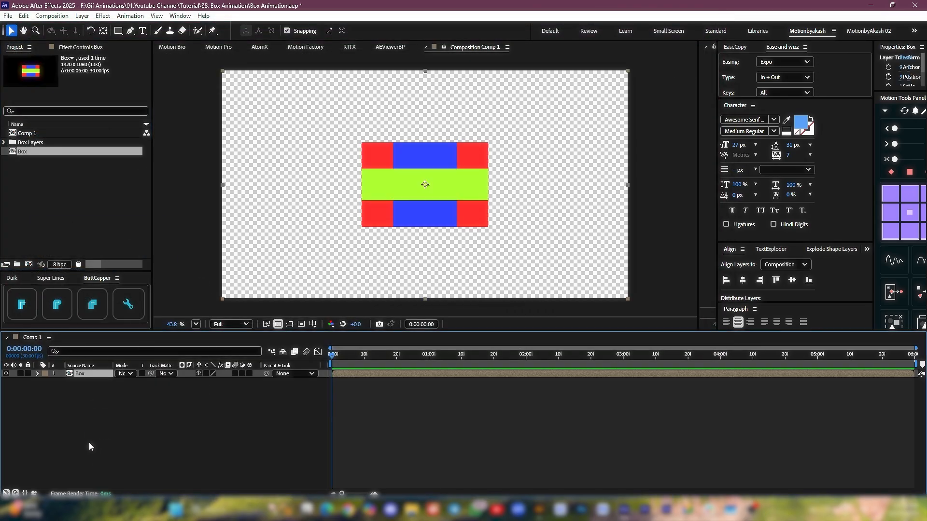
double_click(22, 151)
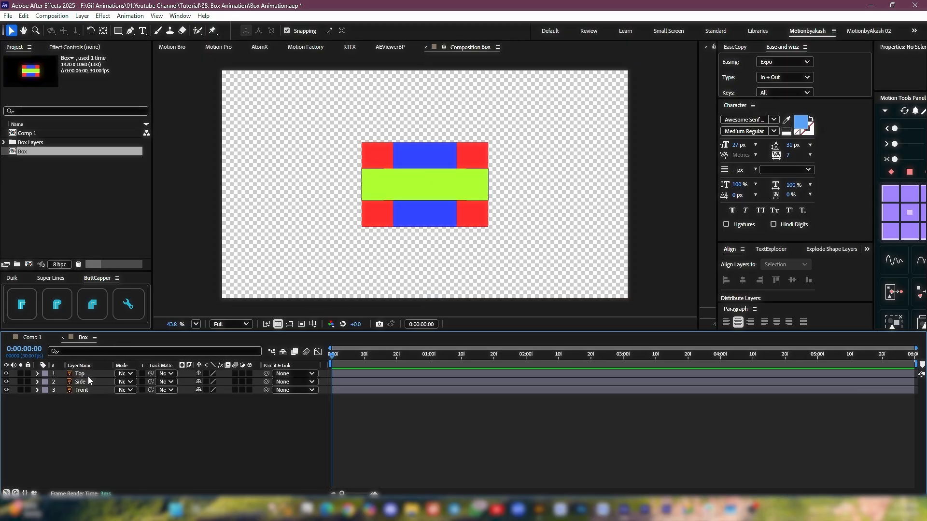
click(81, 390)
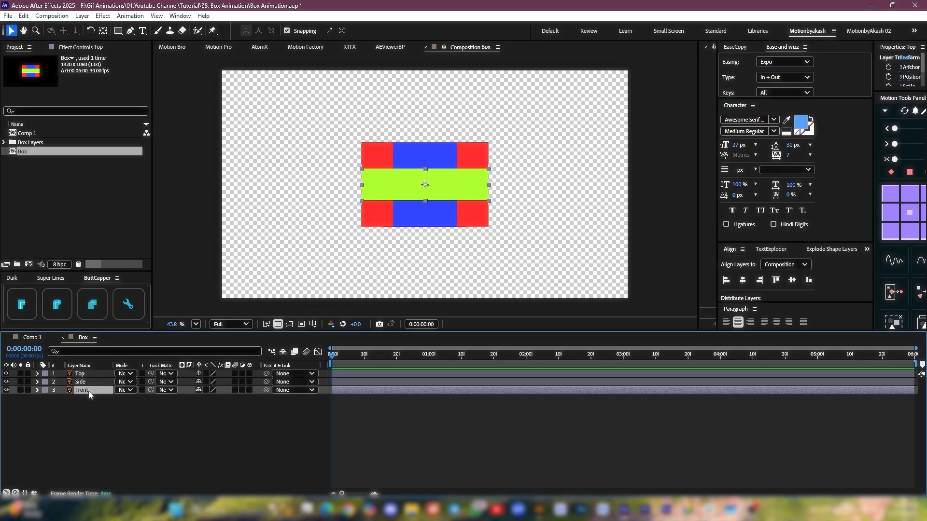
click(89, 395)
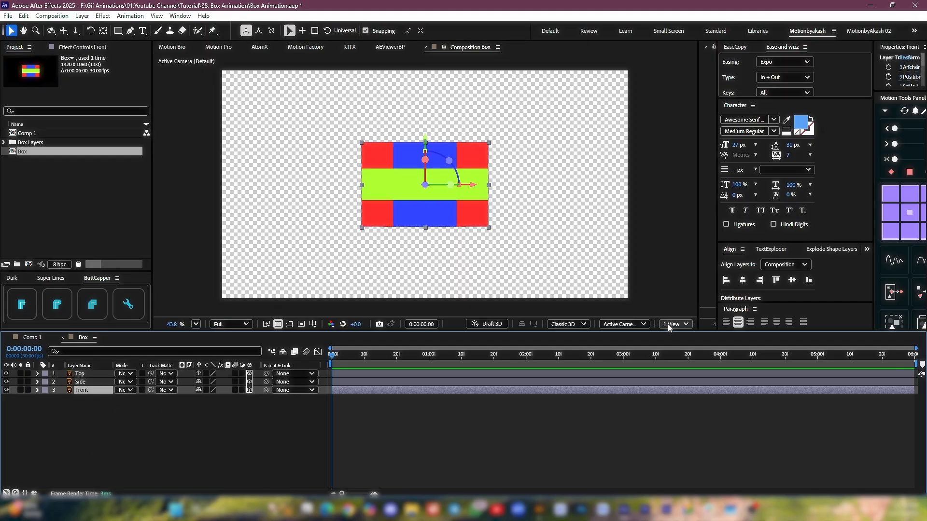
- Switch the viewer to 2 Views with a Top view and select the Side layer
click(675, 324)
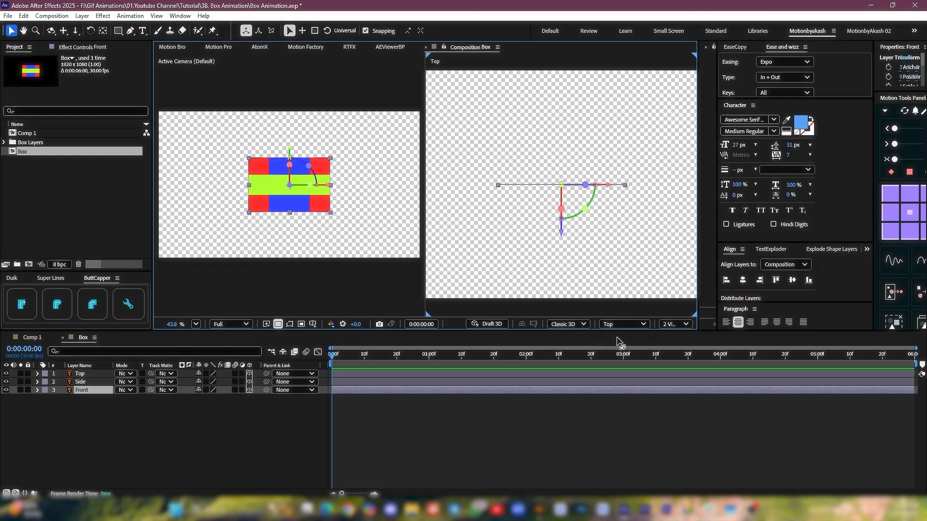
mouse_move(191, 289)
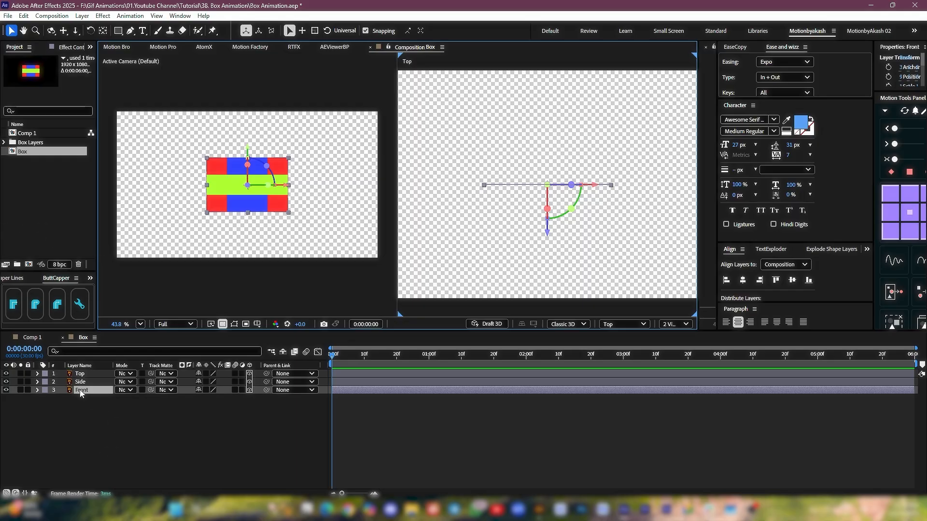
click(80, 382)
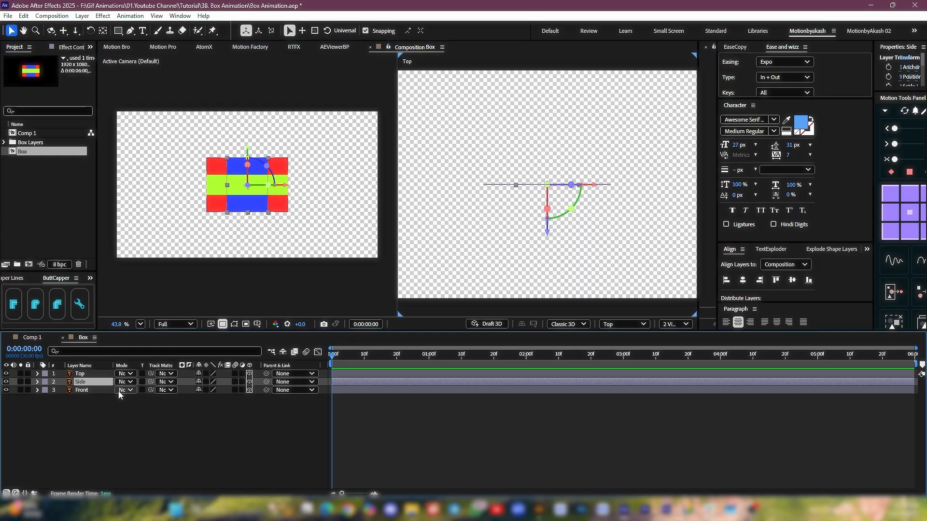
mouse_move(383, 30)
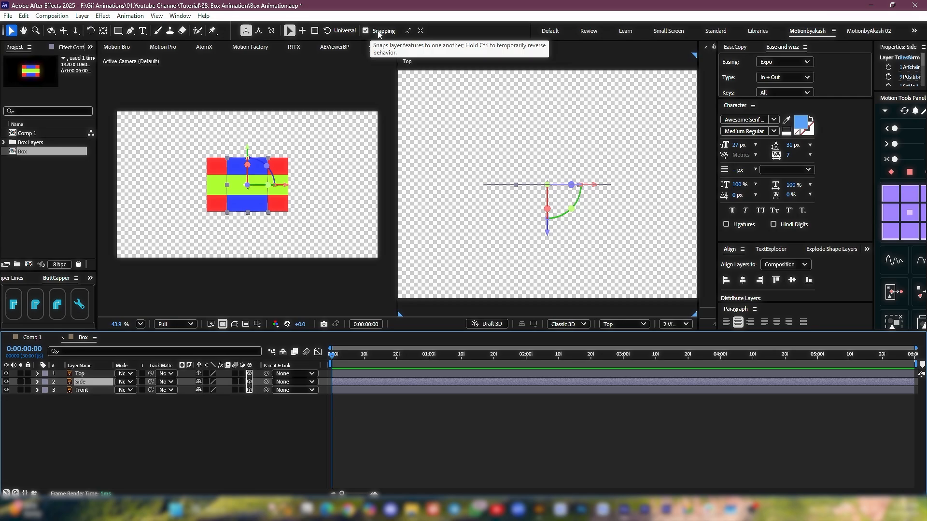
mouse_move(376, 94)
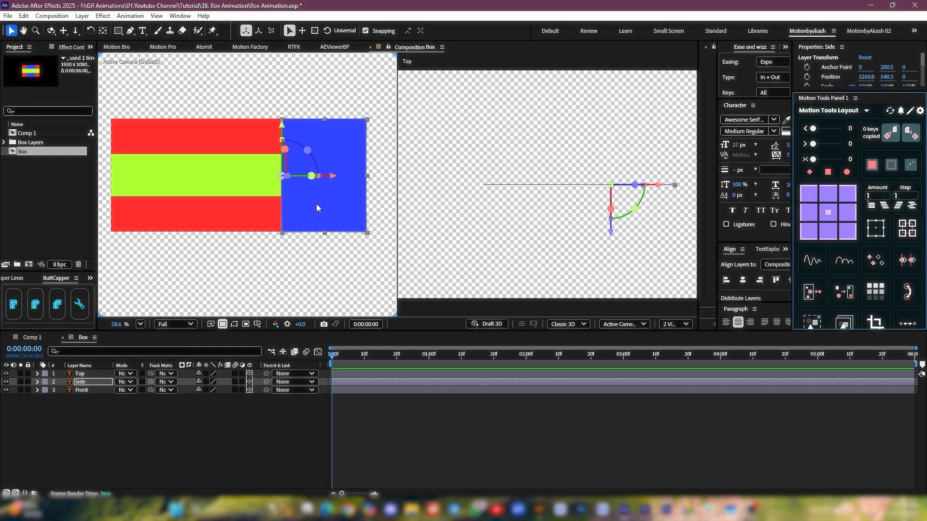
- Rotate Side 90° on Y and duplicate it into Right, Left and Back walls
click(80, 382)
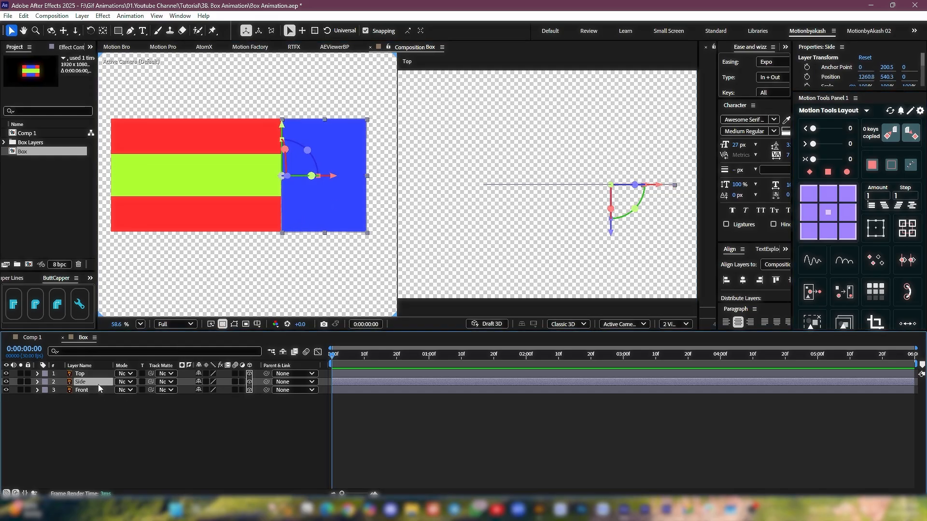
click(36, 382)
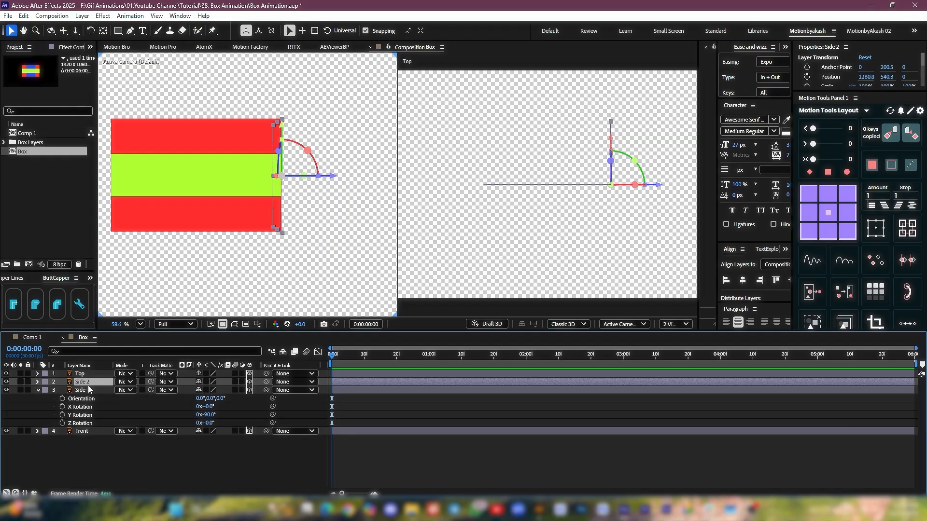
right_click(83, 382)
text(R)
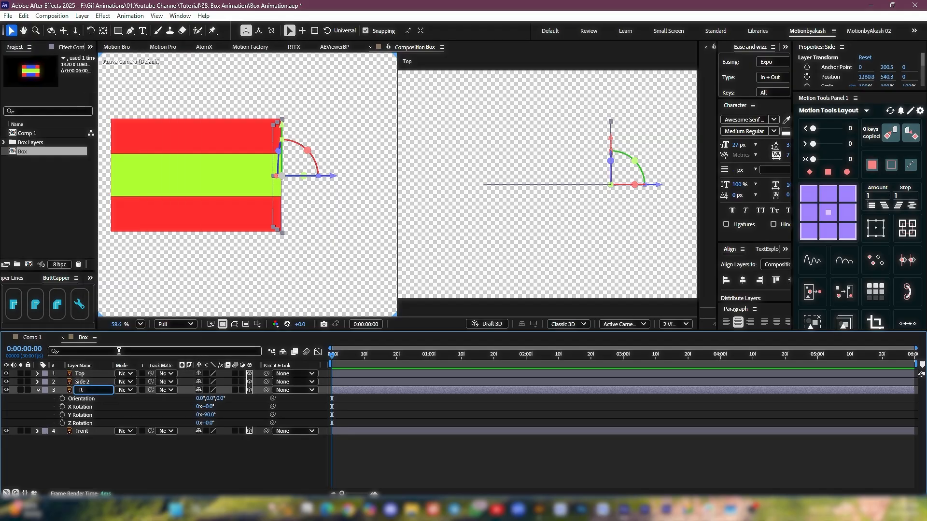
text(ight)
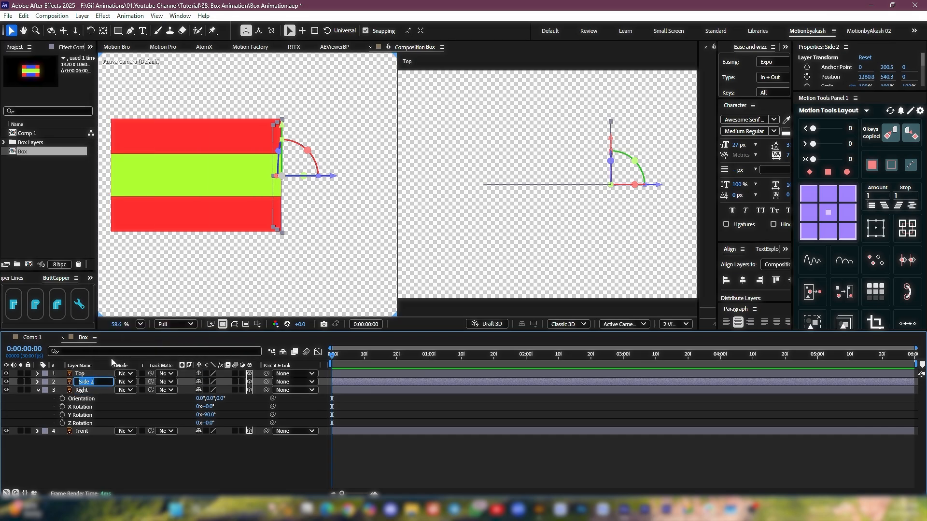
text(Left)
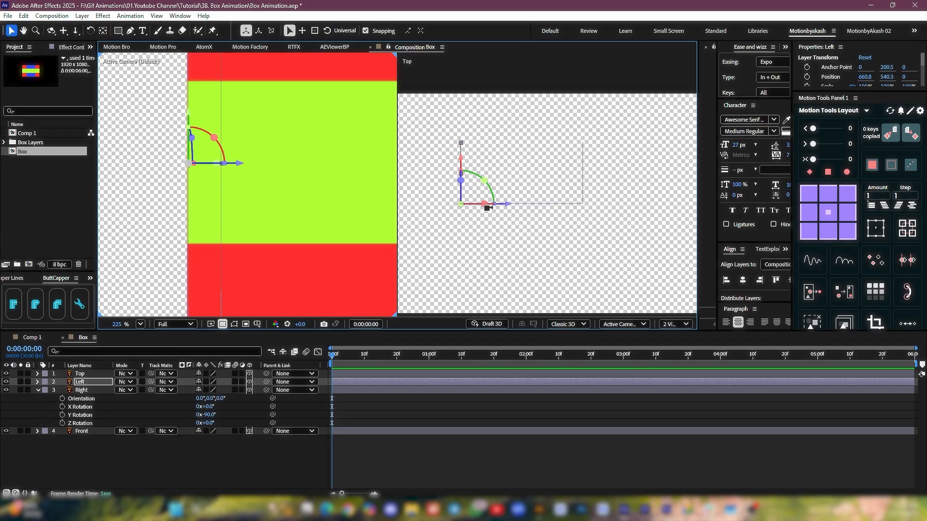
click(82, 398)
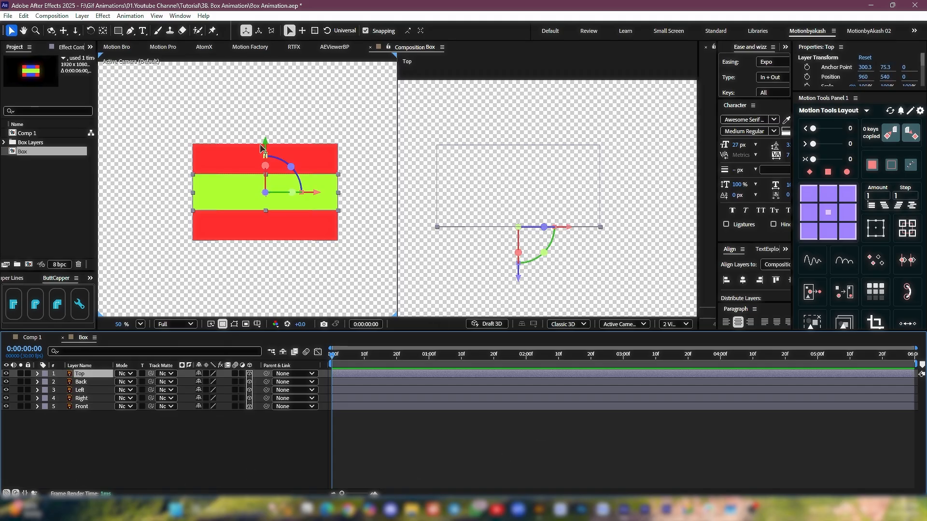
- Move Top's anchor to its edge, fold it -90° on X, and rename the duplicate flaps Top 01 and Top 02
drag(264, 177, 264, 124)
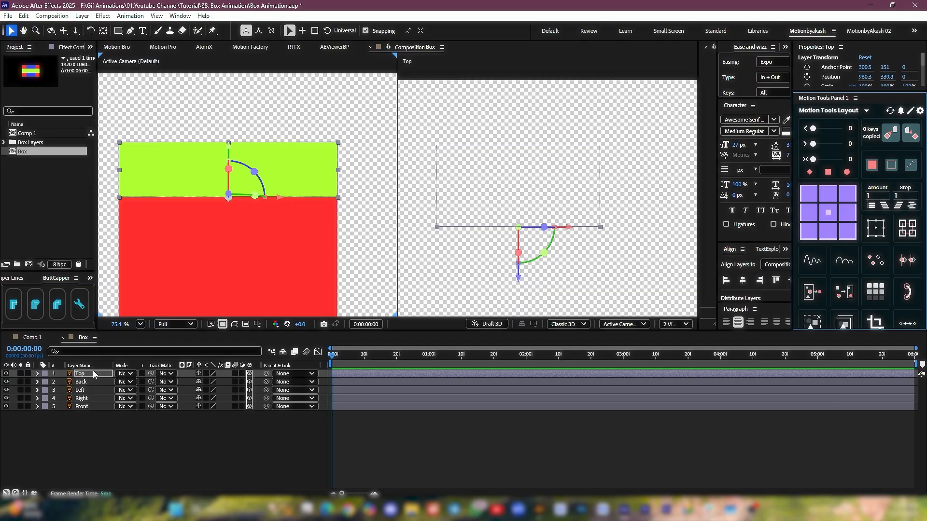
click(36, 373)
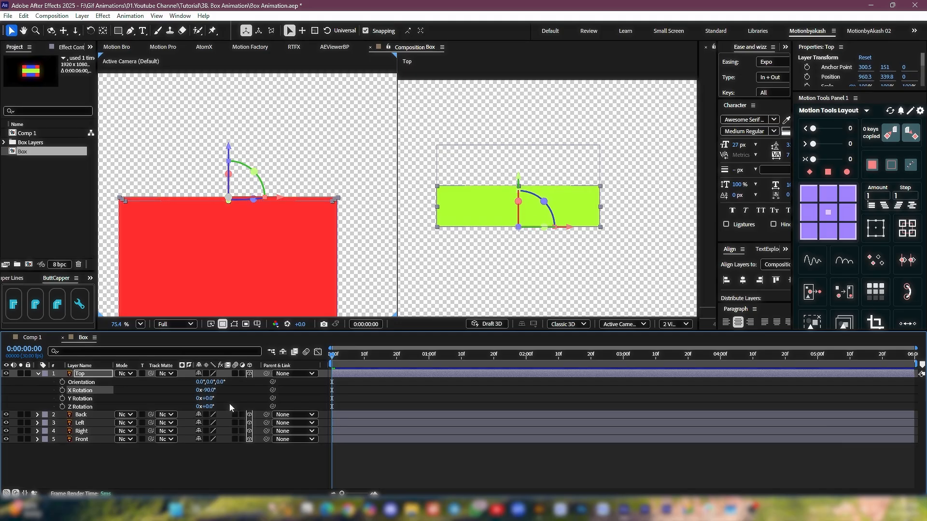
right_click(81, 374)
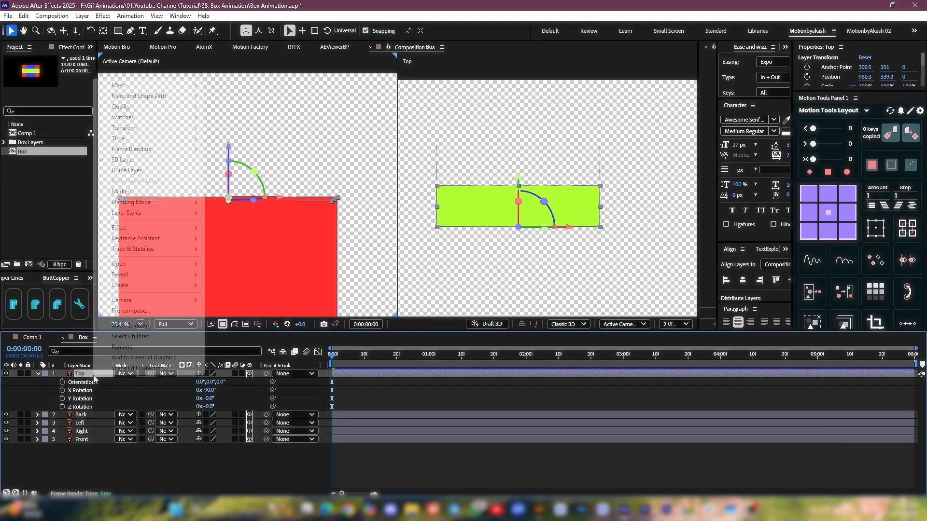
click(128, 336)
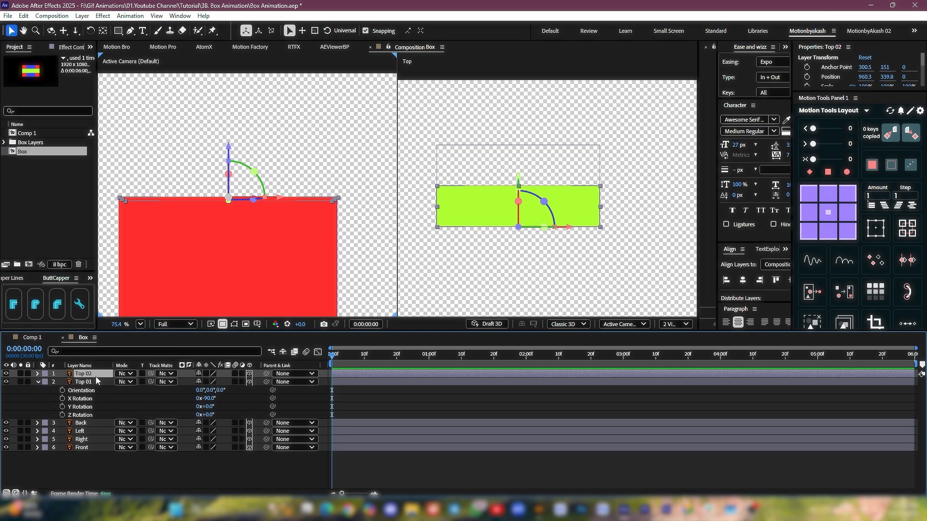
mouse_move(520, 180)
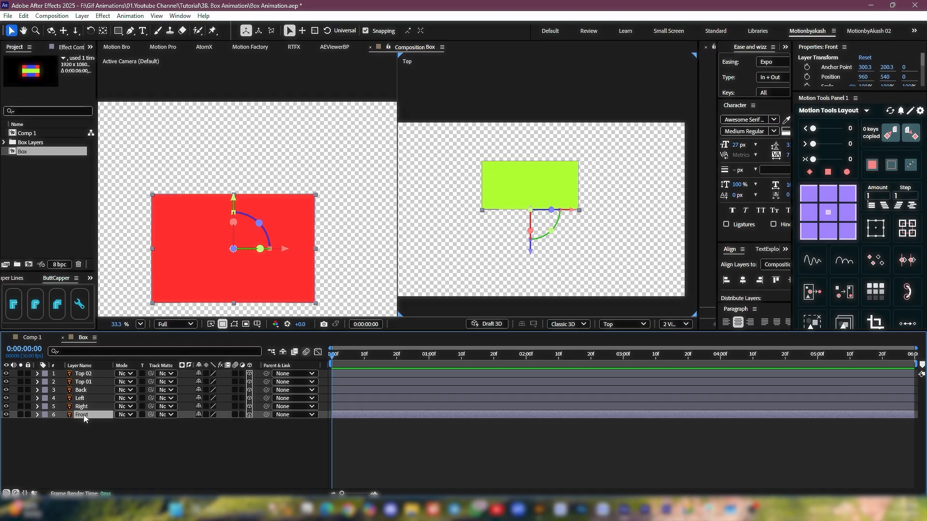
- Rename the duplicated Front layer to Bottom and select it
right_click(82, 414)
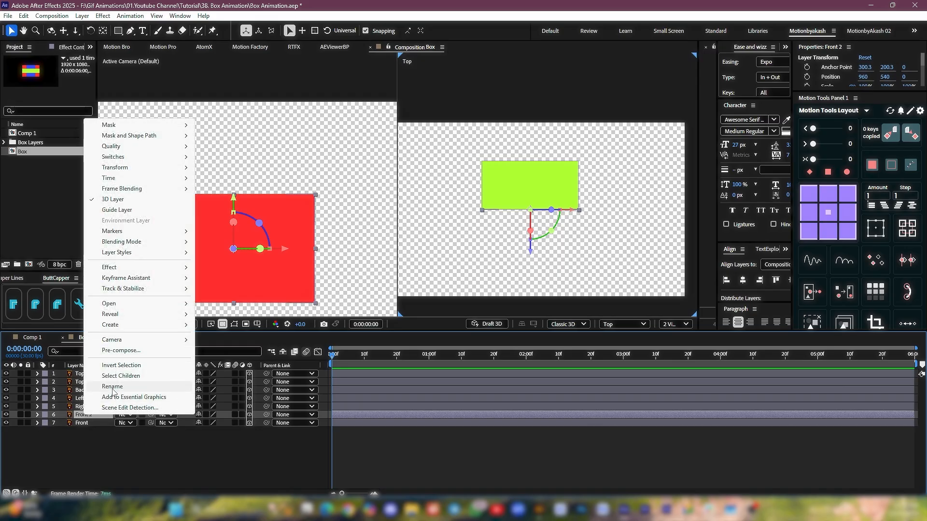
click(112, 386)
text(Bottom)
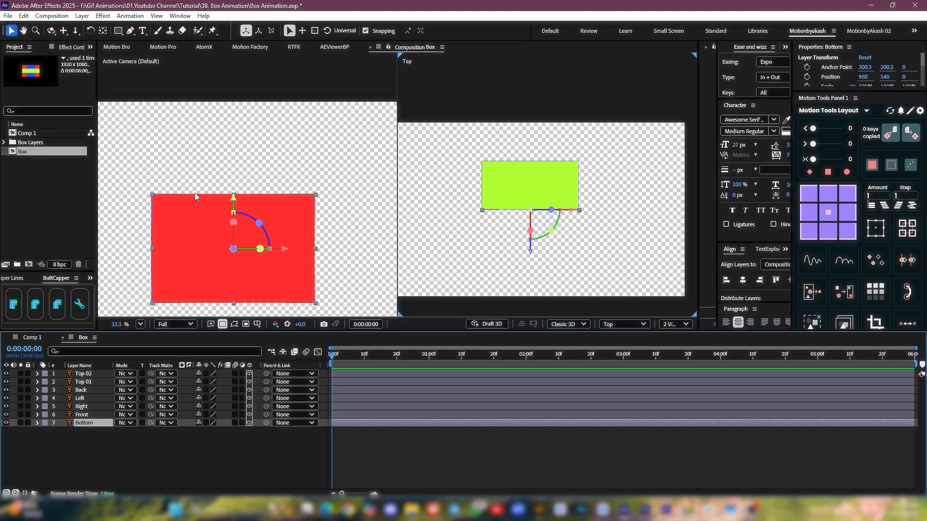
click(36, 422)
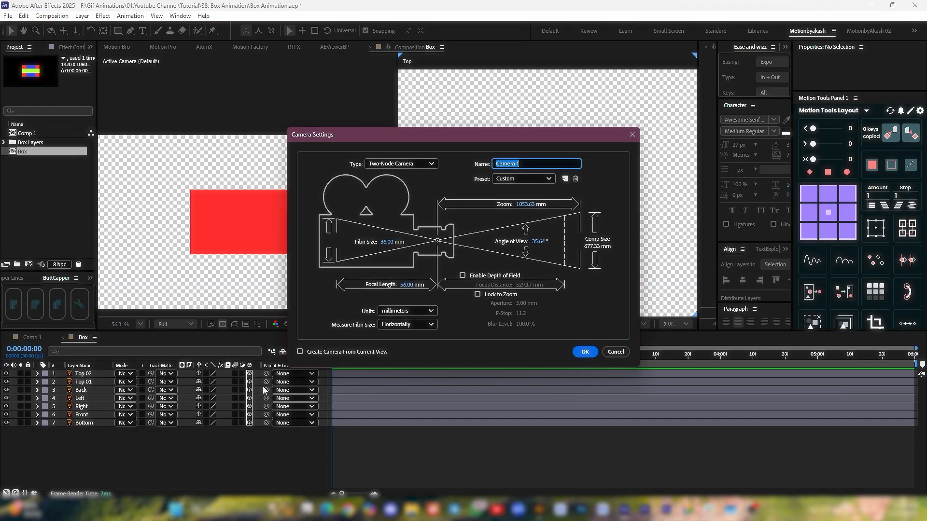
- Choose the 35mm preset in Camera Settings and confirm the new two-node Camera 1
click(522, 179)
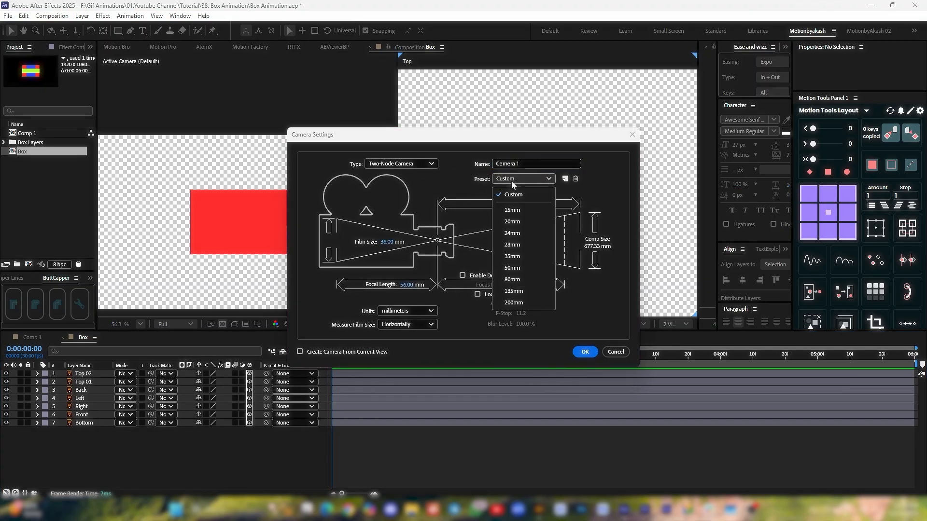
click(511, 256)
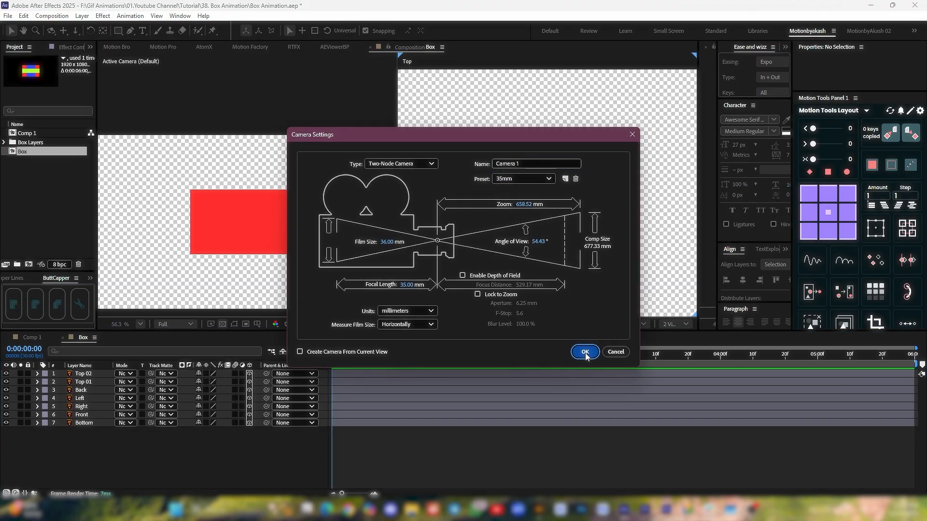
click(584, 351)
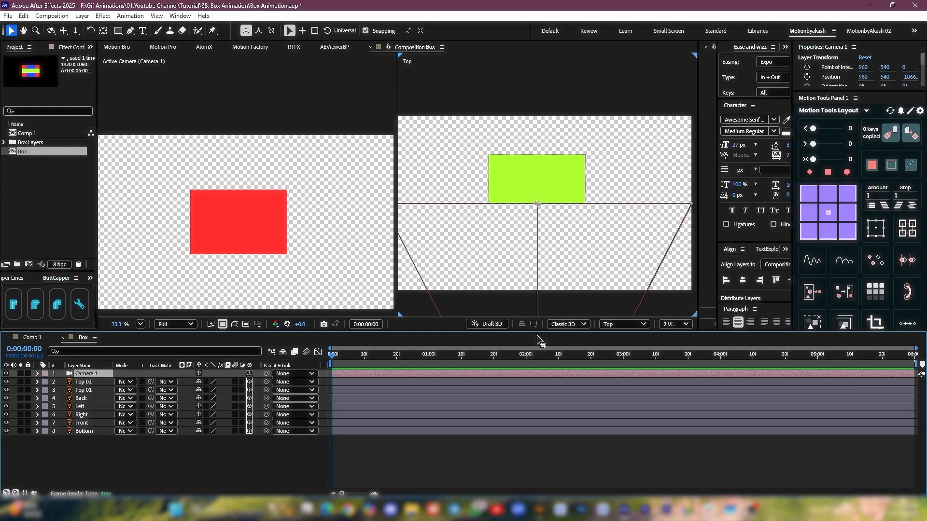
click(685, 323)
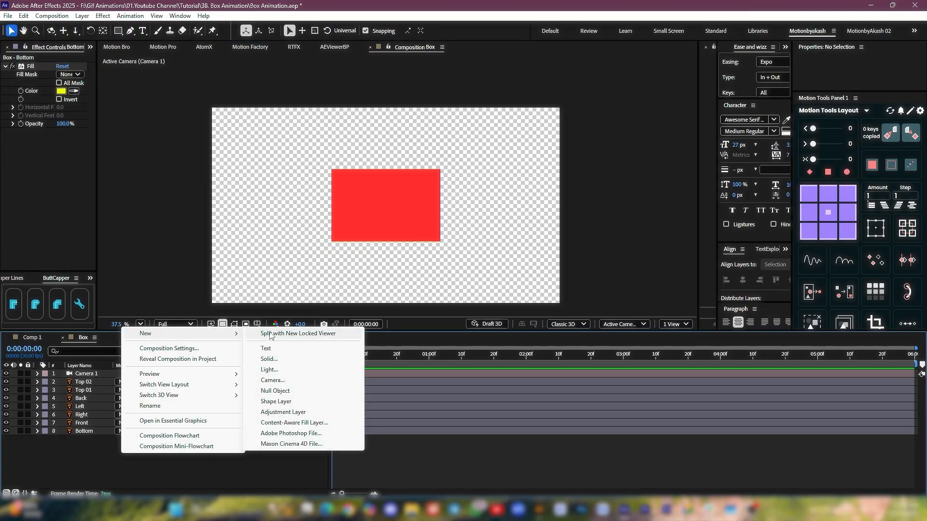
- Add a null object named Box CTRL and test-tilt its rotation
click(275, 391)
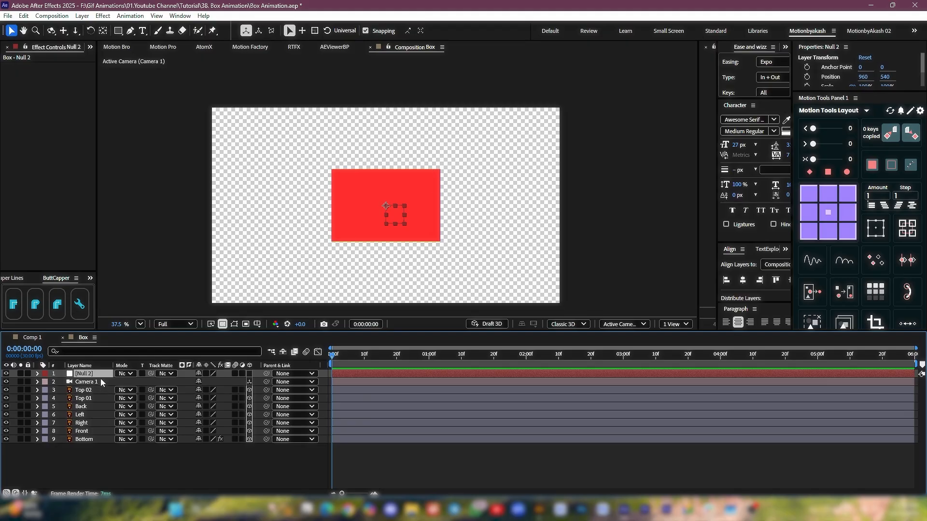
double_click(85, 372)
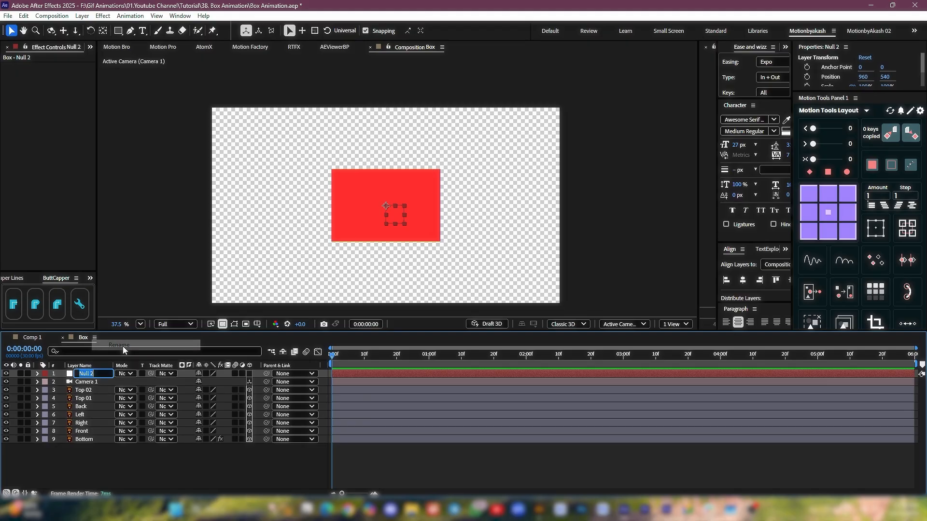
text(Box CTRL)
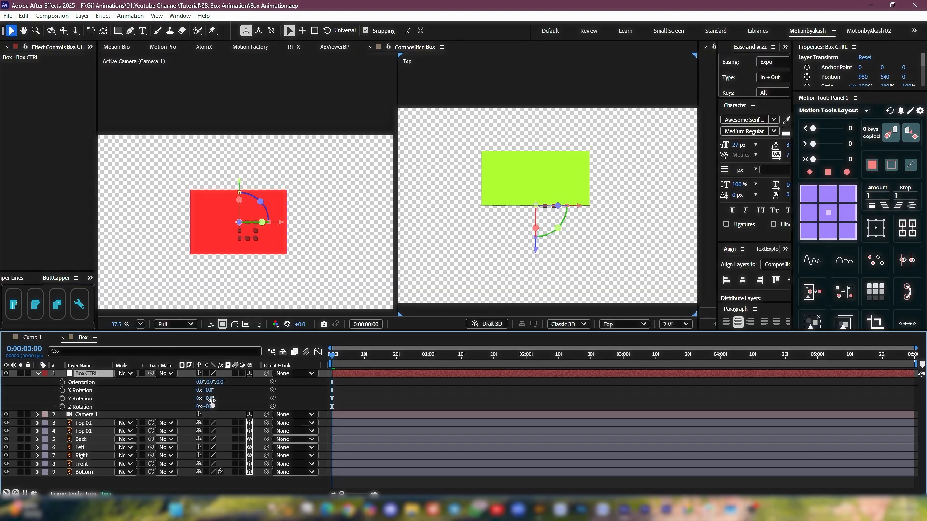
drag(205, 390, 205, 398)
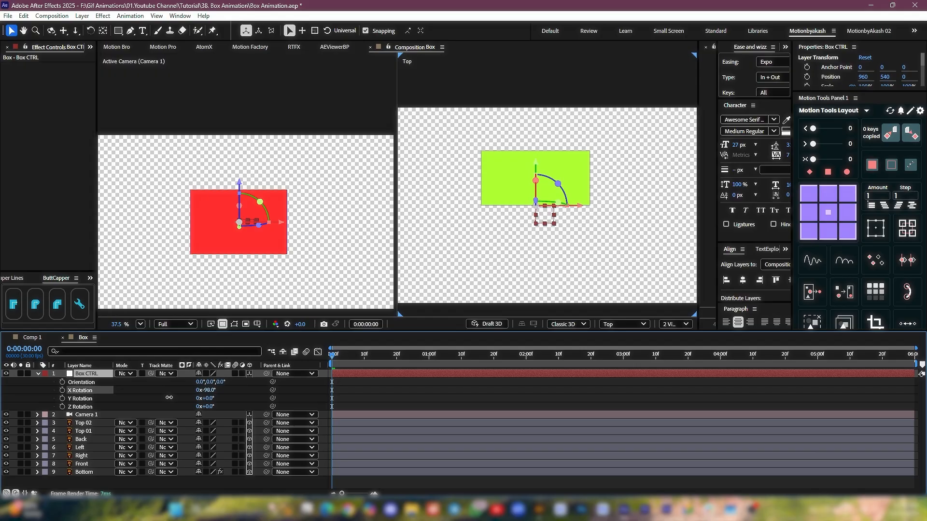
click(210, 390)
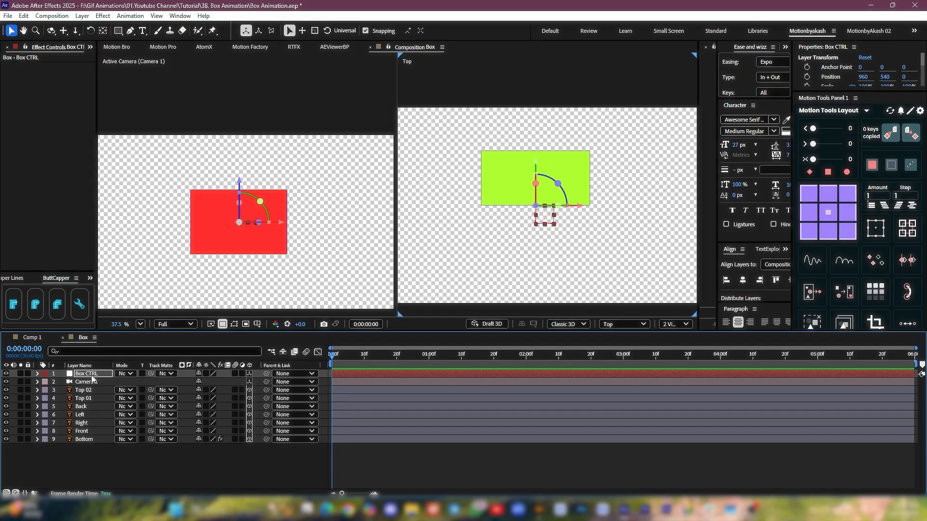
- Select the seven box face layers and parent them to the Box CTRL null
click(84, 389)
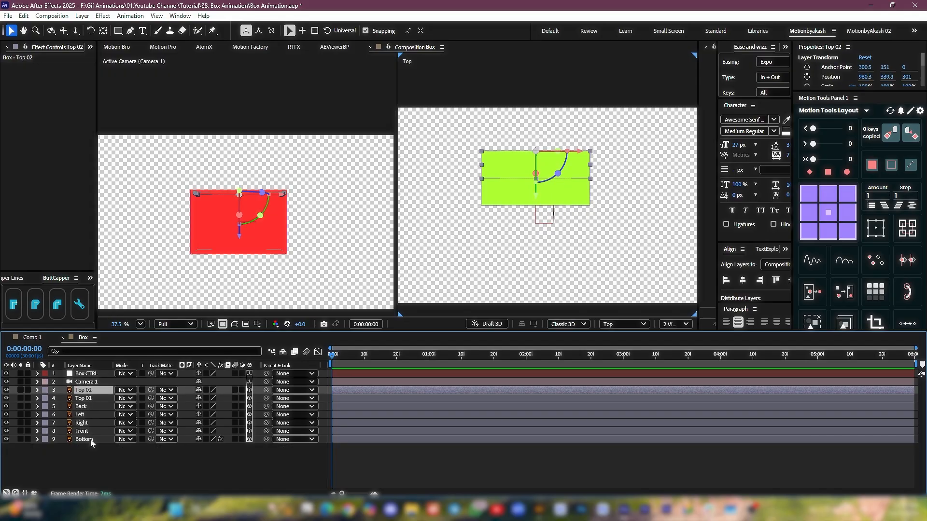
click(92, 442)
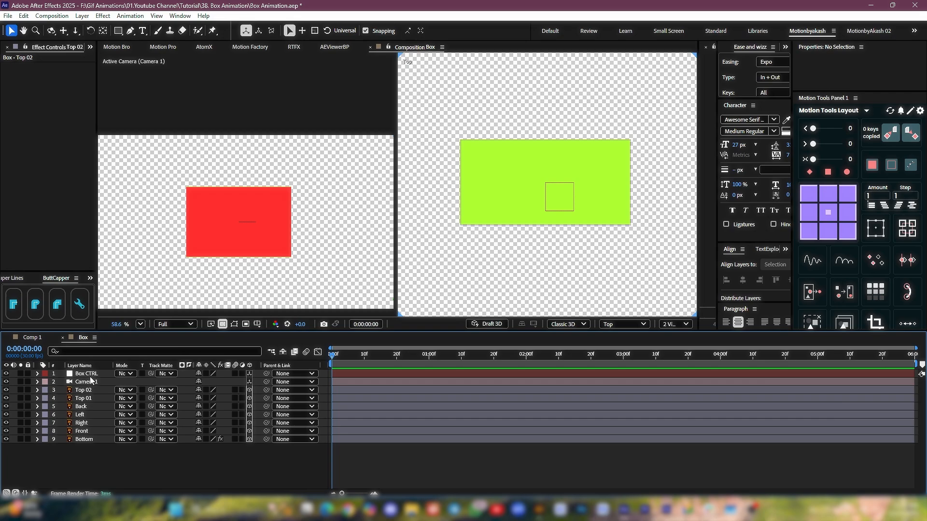
click(86, 373)
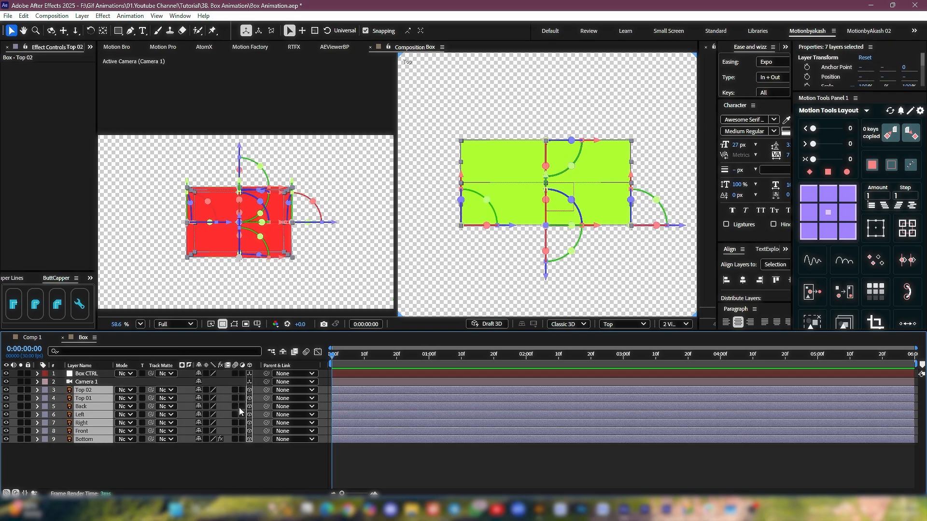
click(86, 373)
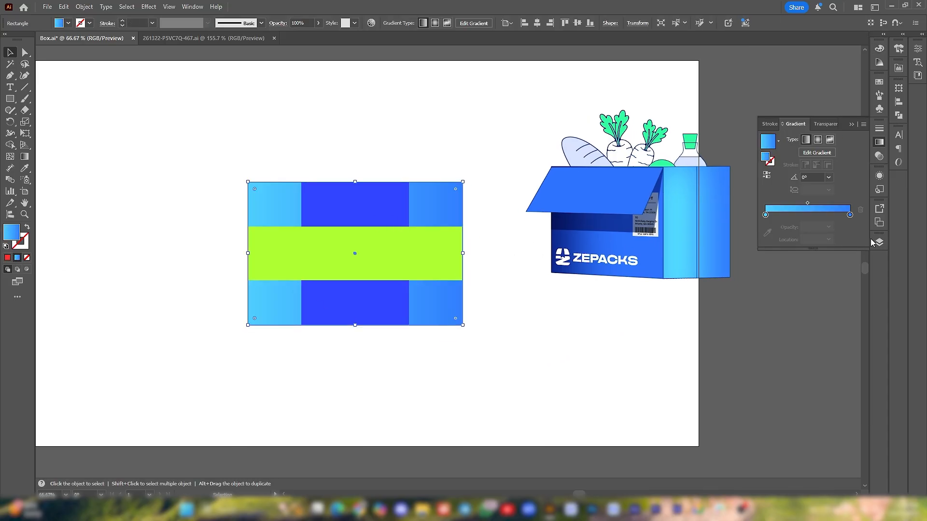
- Apply a blue gradient fill to the selected flap panels and show the Layers panel
click(879, 242)
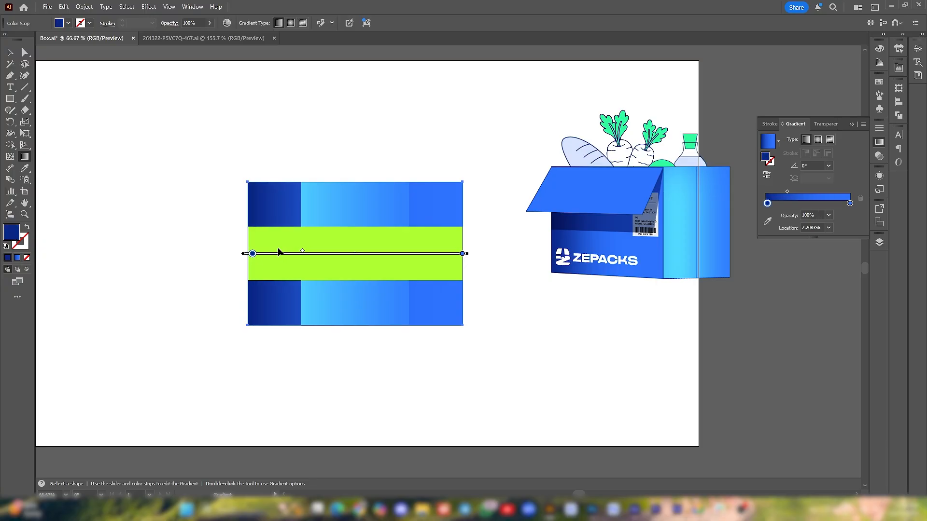
click(9, 52)
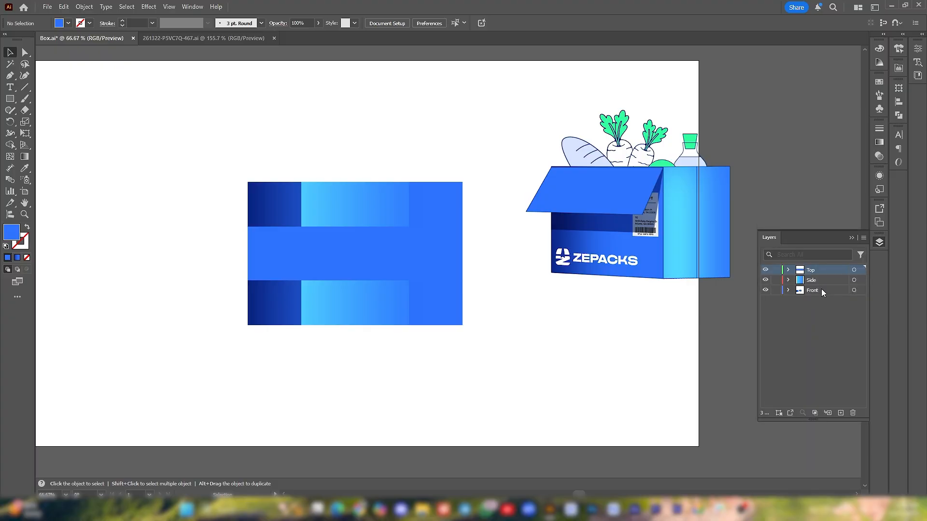
- Hide the other faces, then move and shrink Receipt.png into the Front panel's top-right corner
click(813, 291)
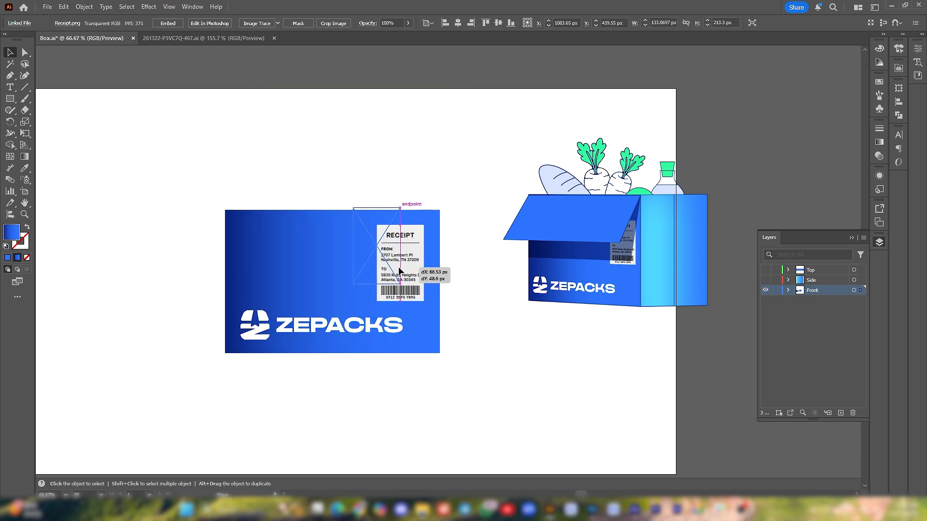
drag(400, 270, 418, 259)
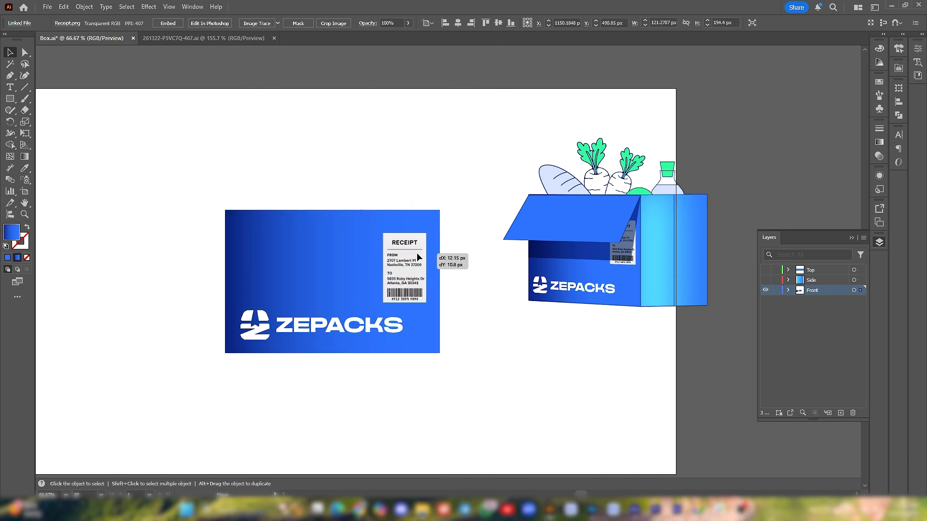
drag(404, 266, 405, 255)
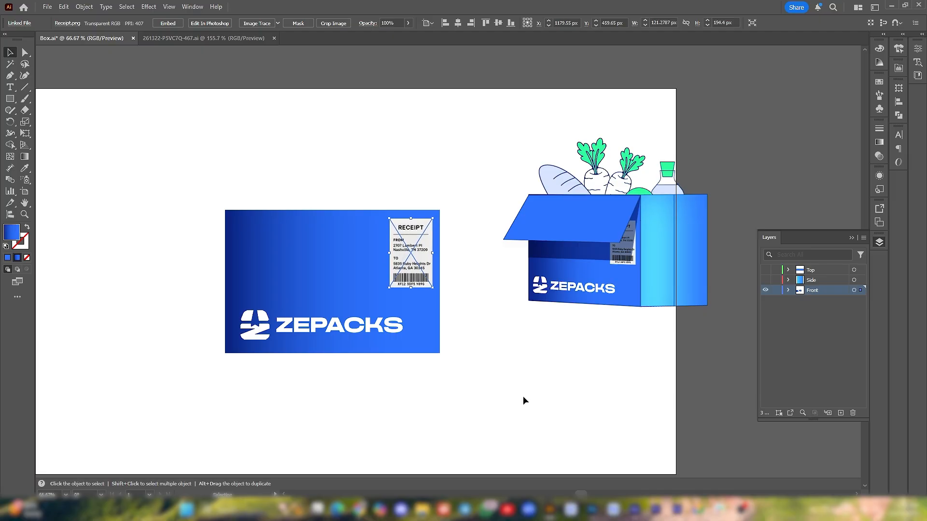
click(412, 313)
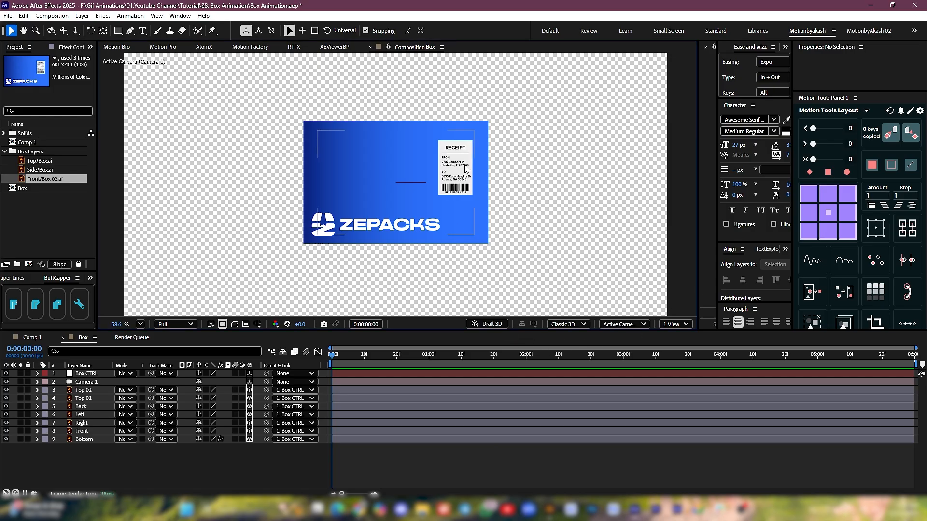
- Select Box CTRL, scrub its X Rotation to inspect the ZEPACKS box faces, then reset it front-on
click(81, 407)
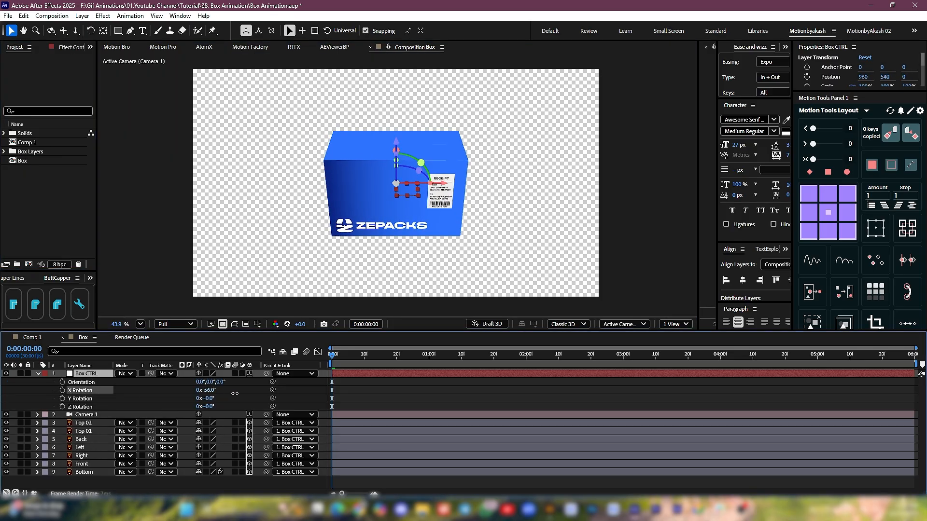
drag(206, 390, 207, 390)
text(fill)
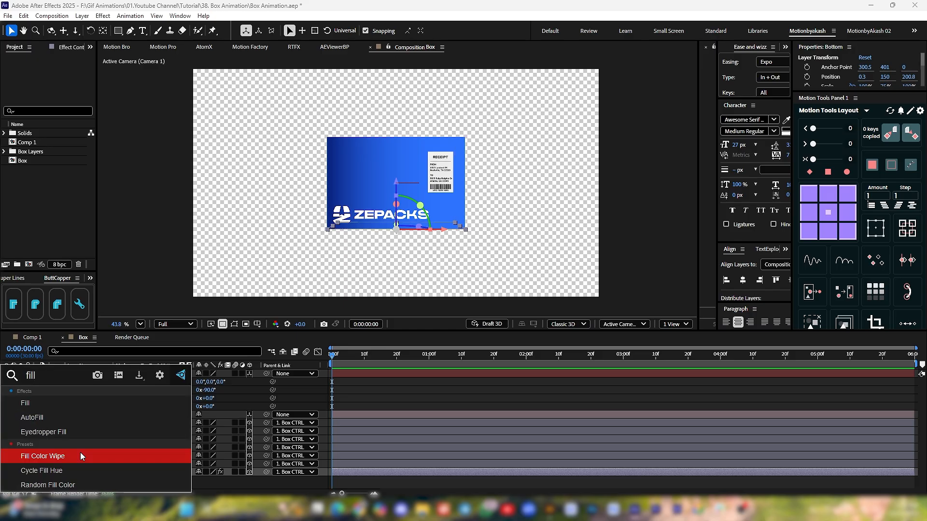
double_click(41, 455)
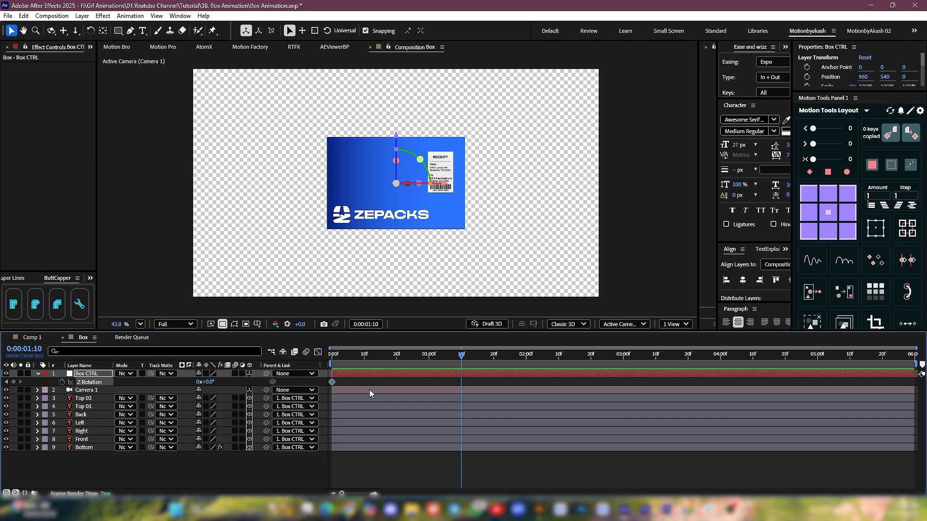
- Keyframe Box CTRL Z Rotation from -204° at frame 0 to 0° and preview the spin
click(525, 353)
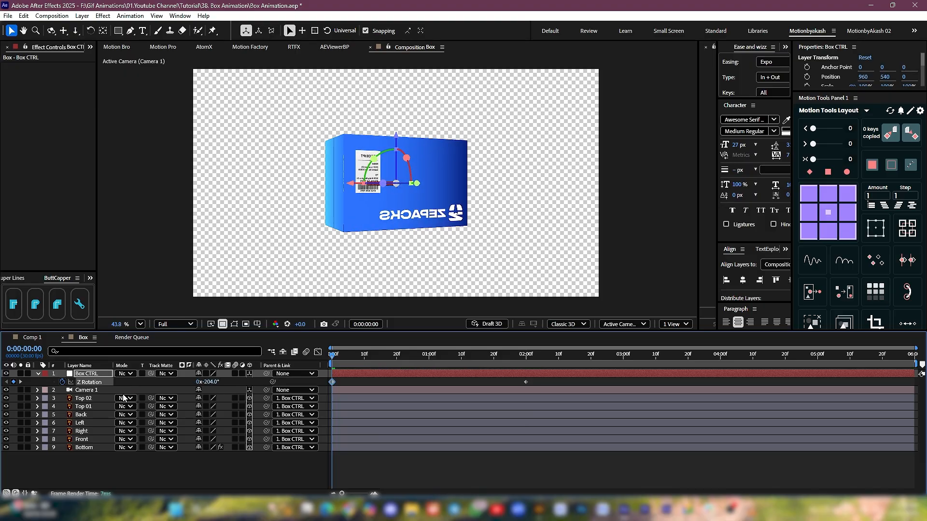
click(357, 354)
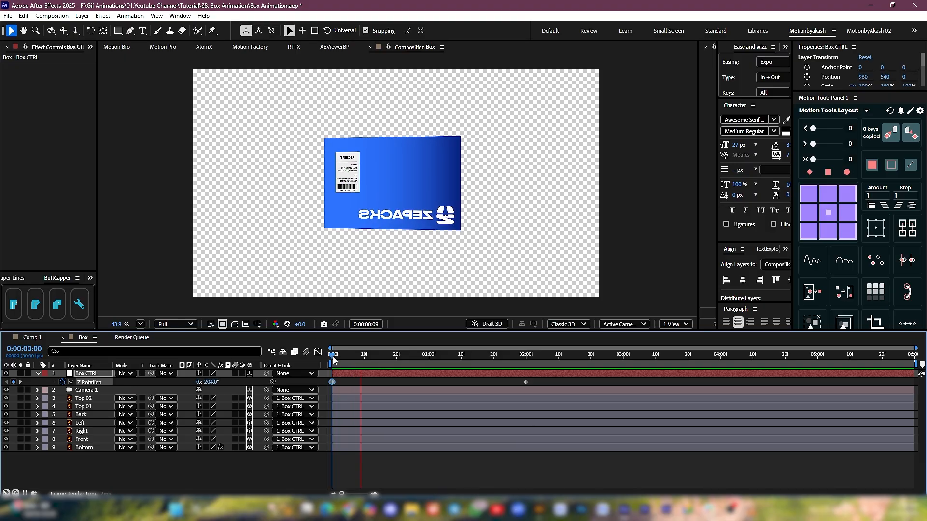
click(556, 354)
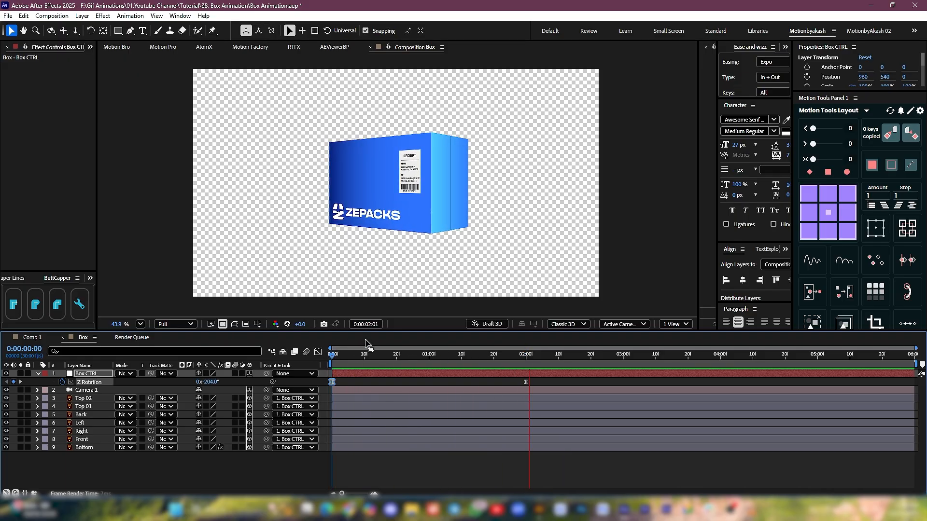
click(493, 354)
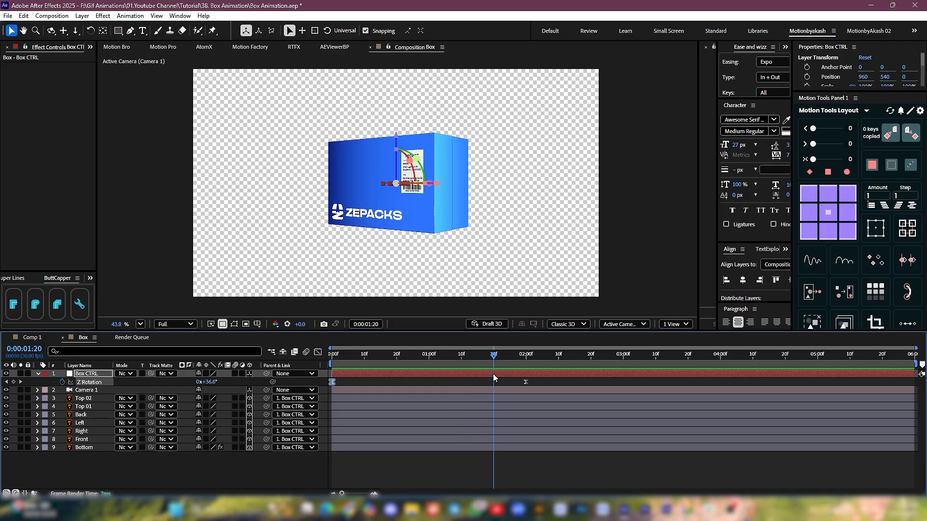
- Easy-ease the spin keyframes and shape a strong ease-out in the Graph Editor
click(525, 354)
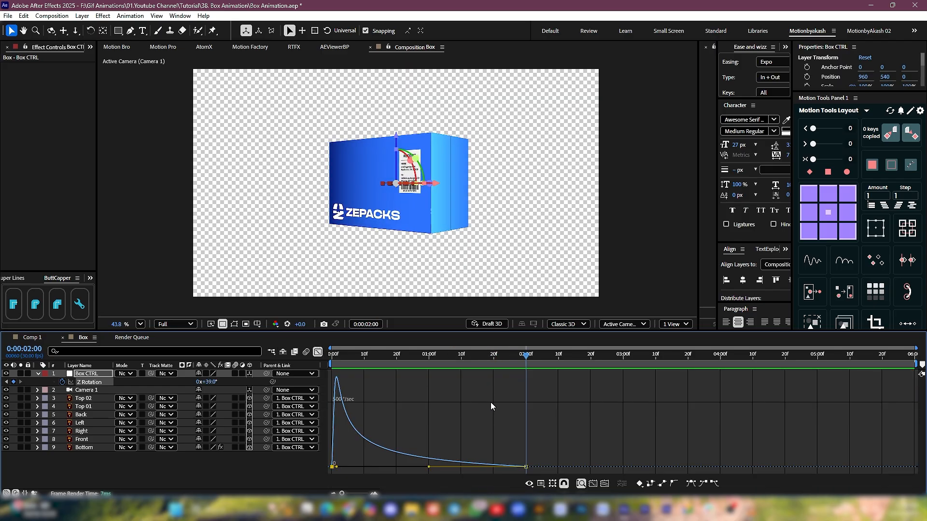
click(462, 353)
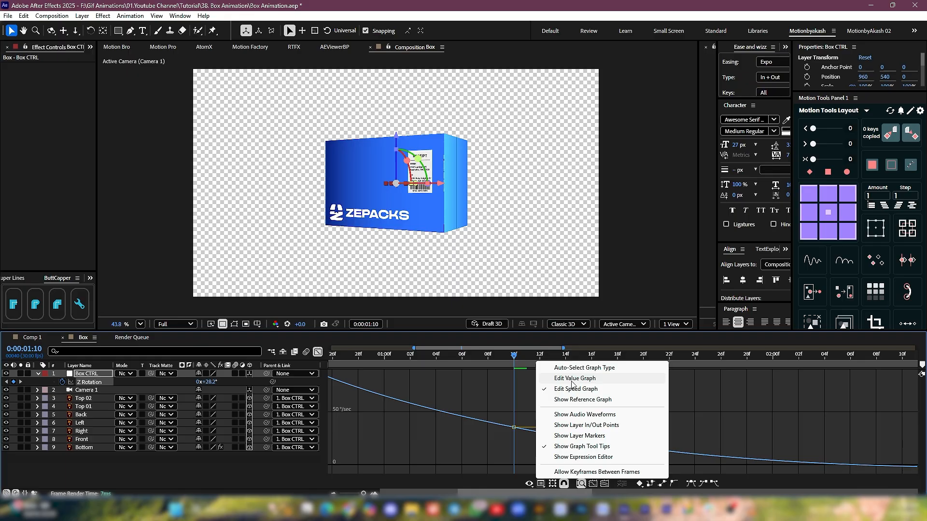
click(574, 378)
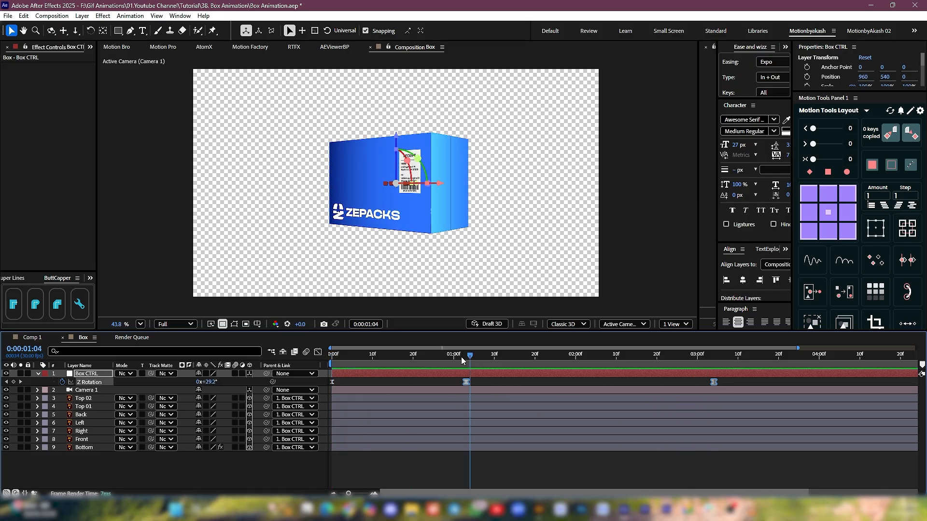
- Adjust Top 02's four X Rotation keyframes and scrub to check the flap's opening bounce
click(466, 354)
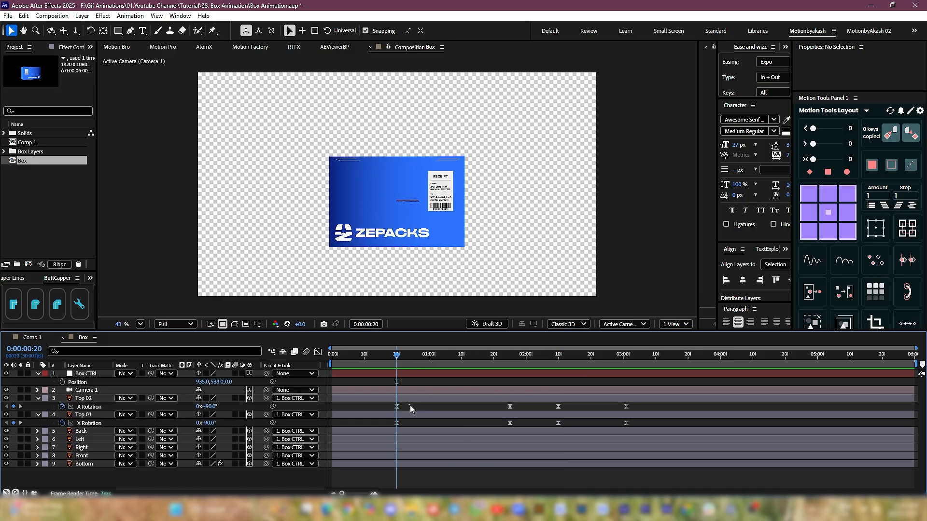
click(83, 398)
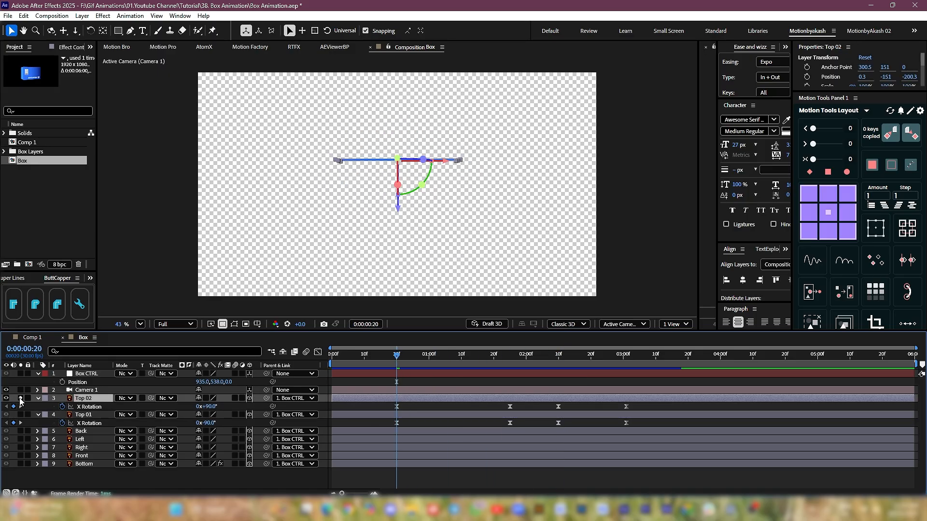
click(482, 354)
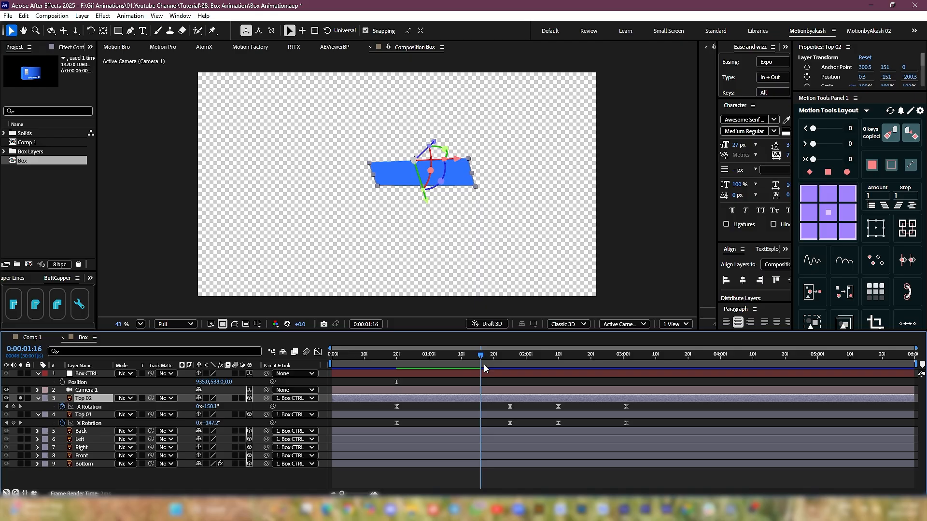
click(395, 354)
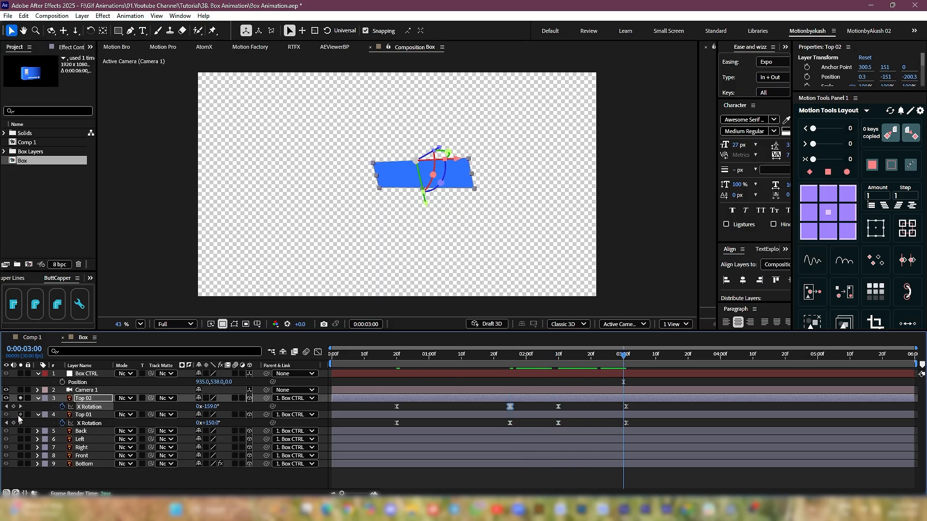
click(480, 354)
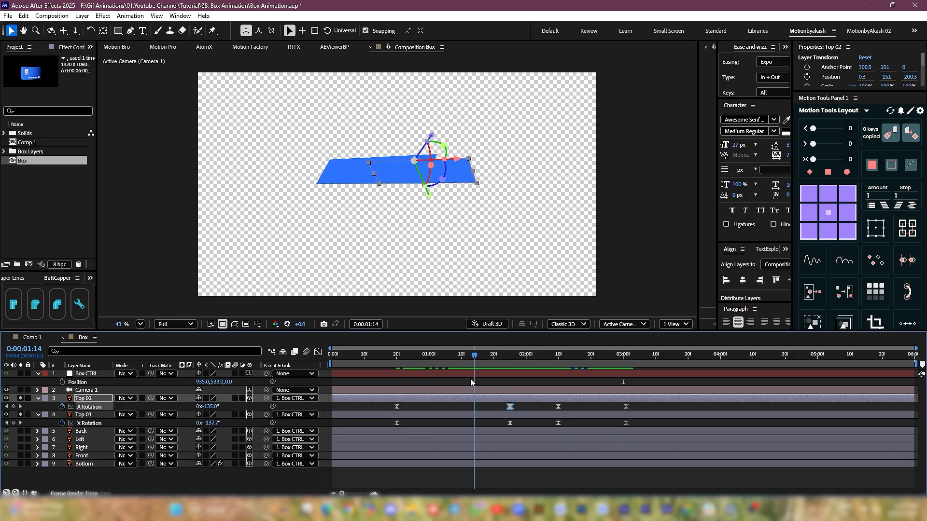
click(423, 354)
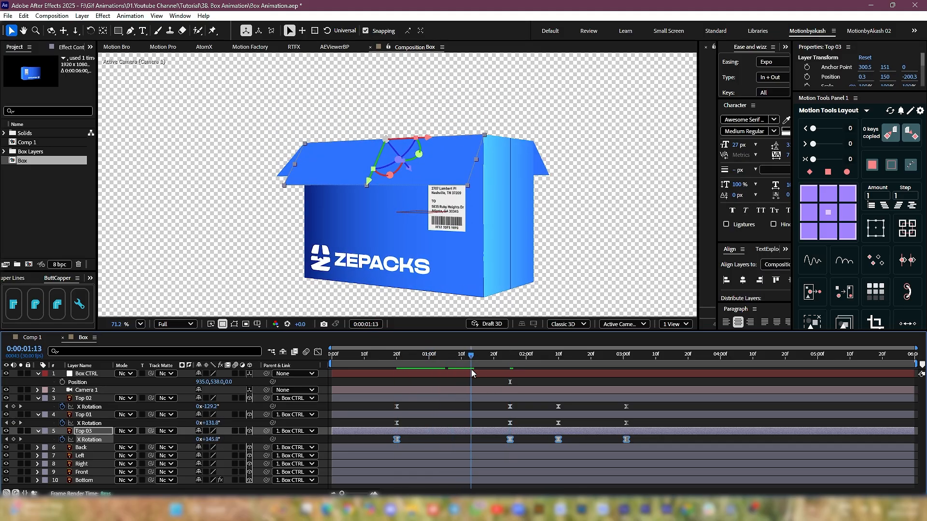
- Preview the three lid flaps, including new Top 03, bouncing open together
click(544, 354)
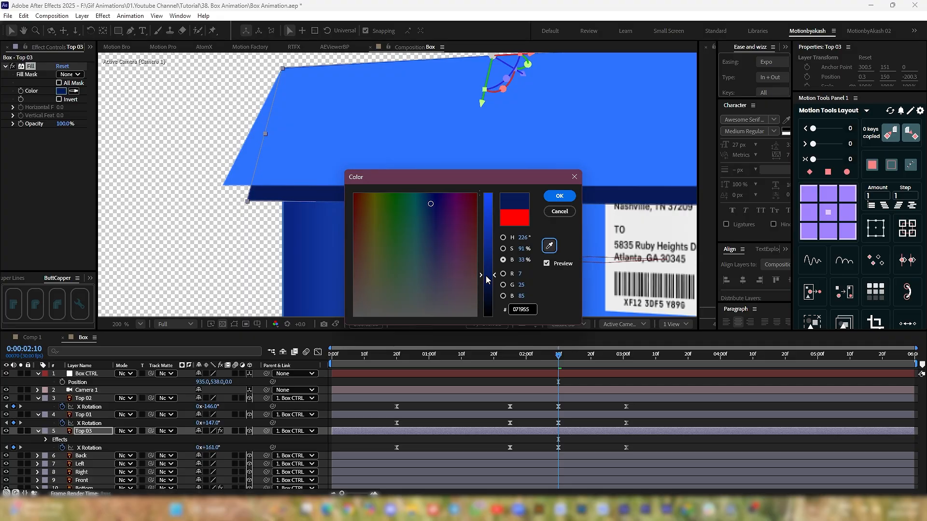
- Confirm the darker blue Fill on Top 03 and scrub through the flaps opening to check it
click(557, 196)
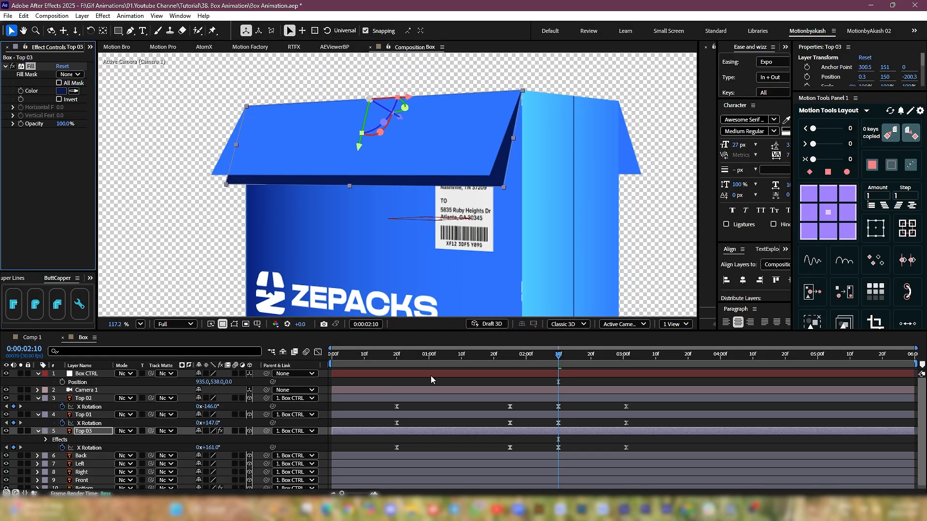
click(455, 355)
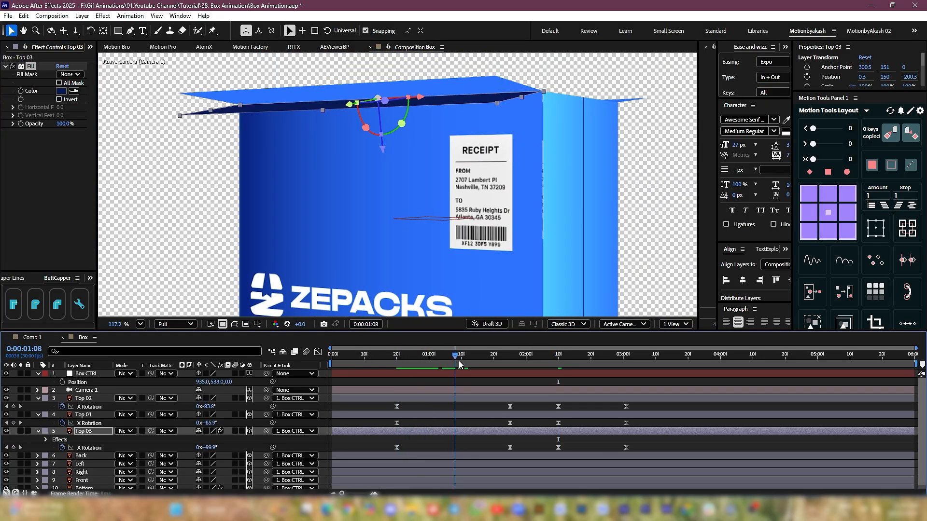
drag(460, 355, 568, 354)
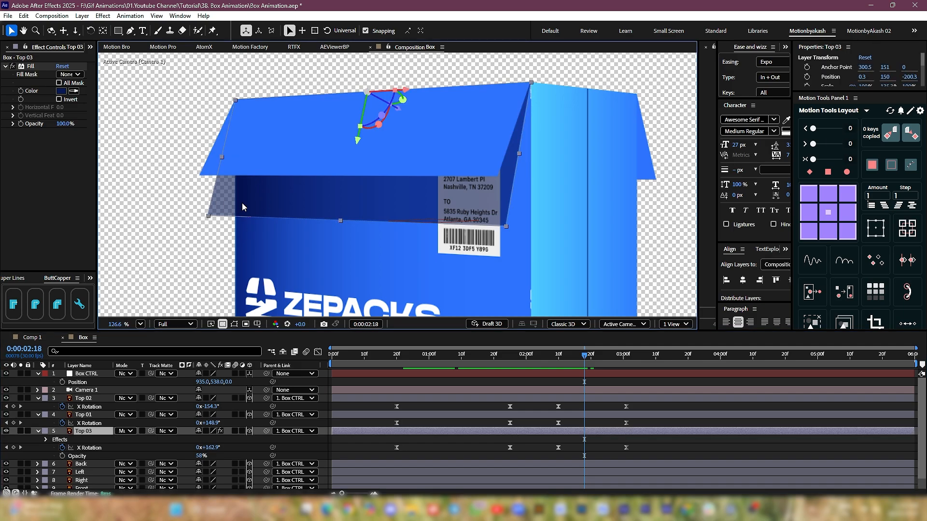
mouse_move(165, 430)
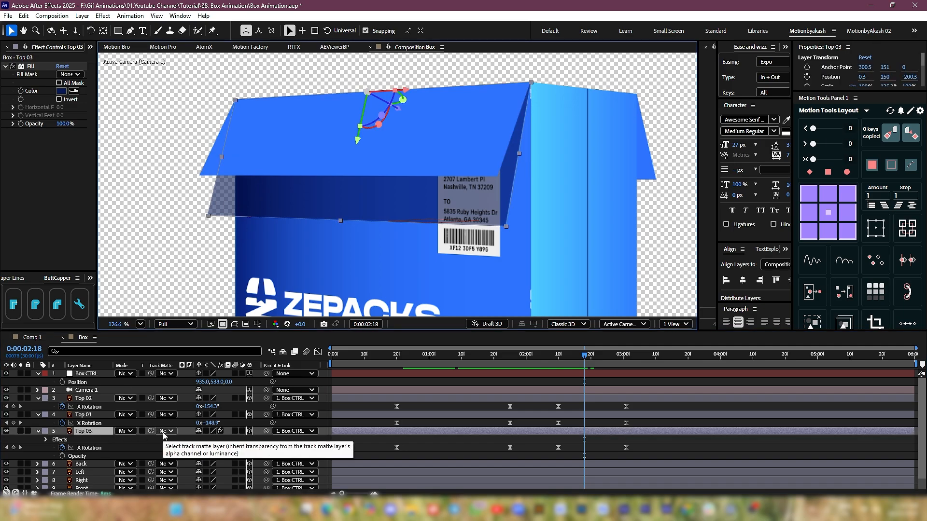
- Set the shadow flap's Track Matte to the Front layer and preview it during the lid opening
scroll(down, 3)
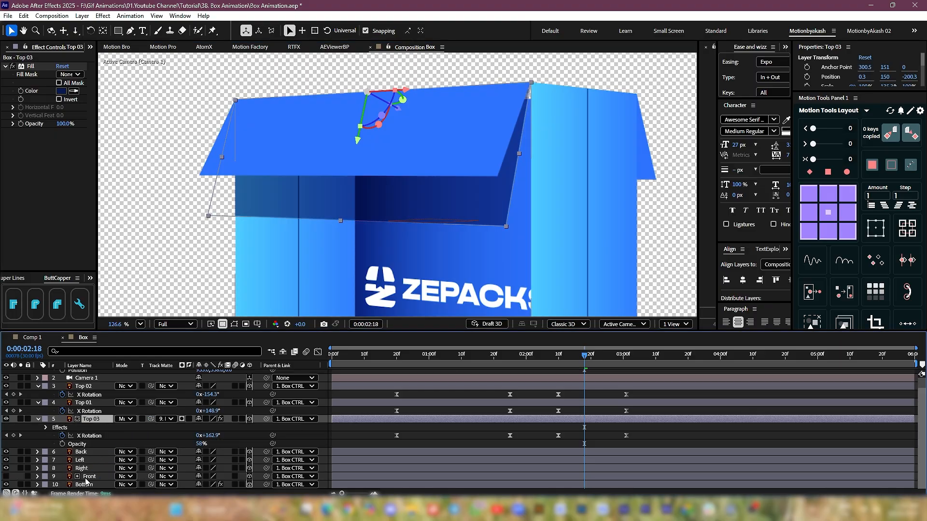
click(90, 476)
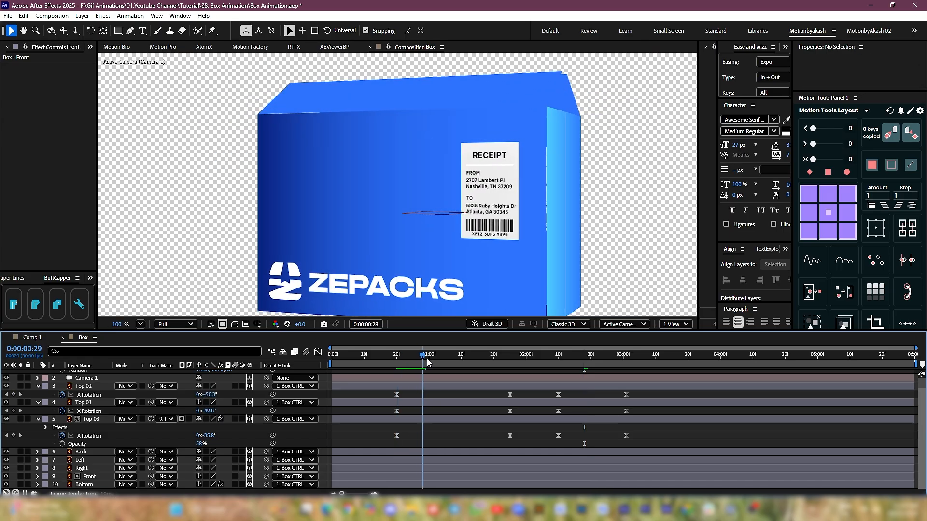
drag(425, 355, 591, 354)
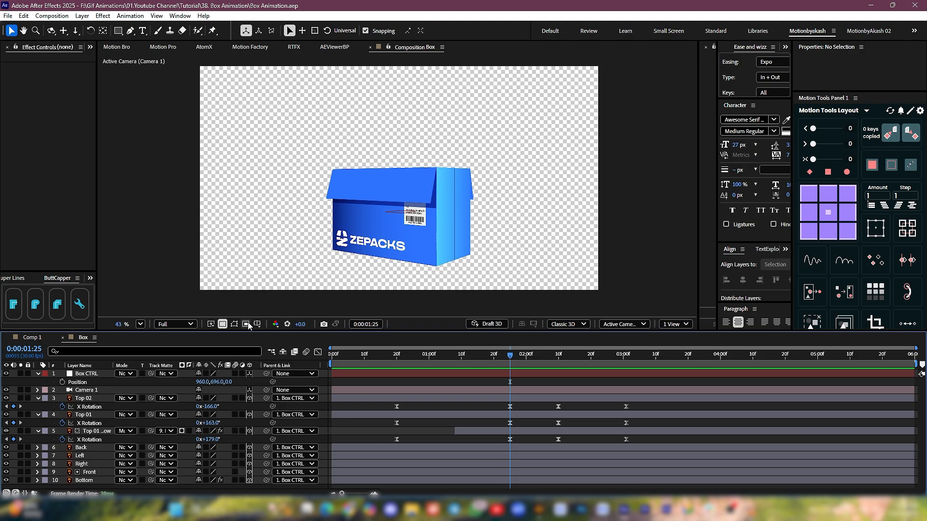
mouse_move(299, 251)
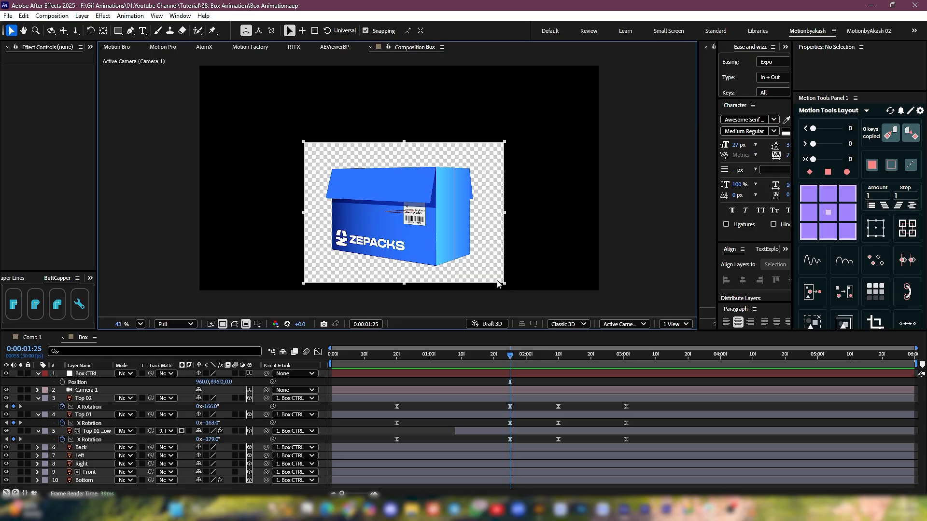
- Mark the Region of Interest around the box and crop the Box comp to it via the Composition menu
click(423, 354)
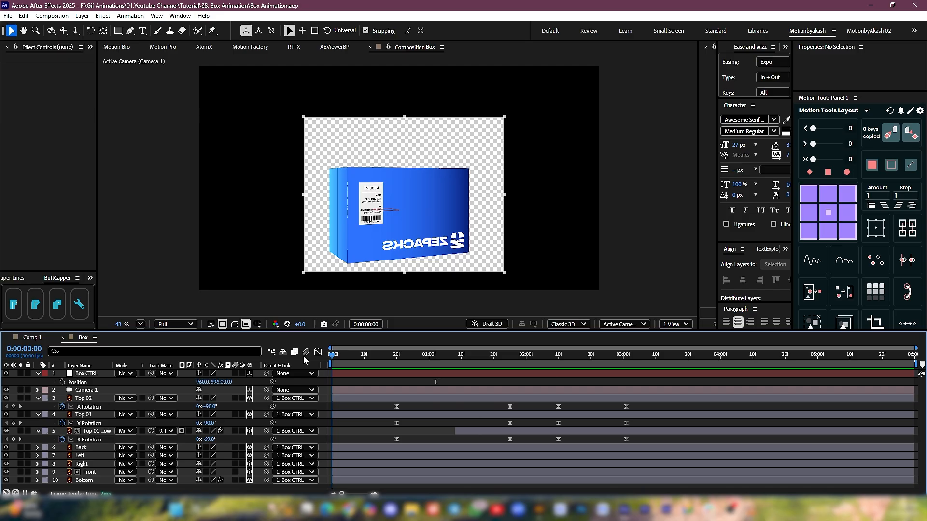
click(51, 16)
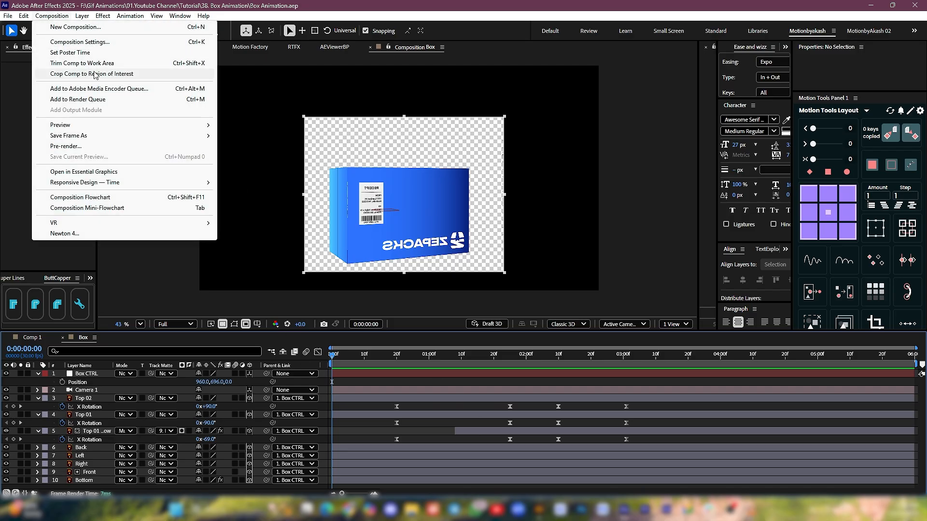
mouse_move(114, 78)
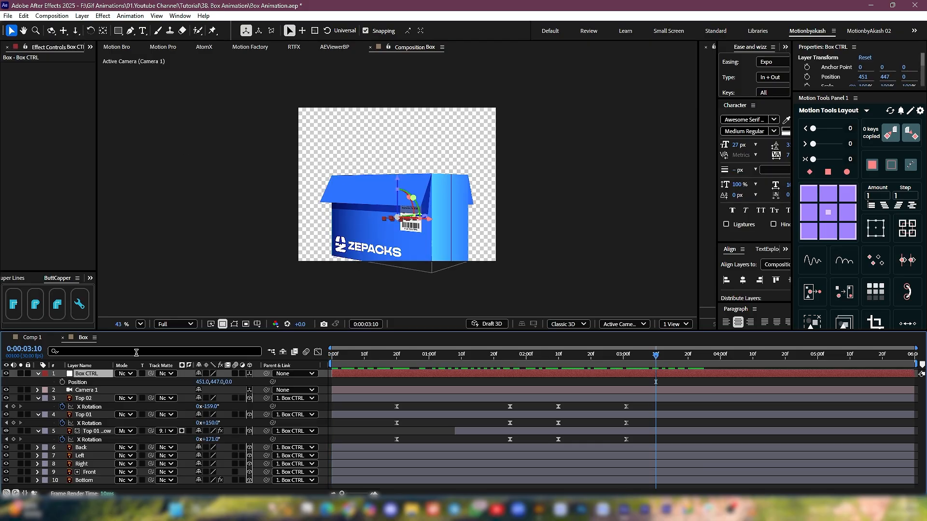
drag(414, 198, 400, 165)
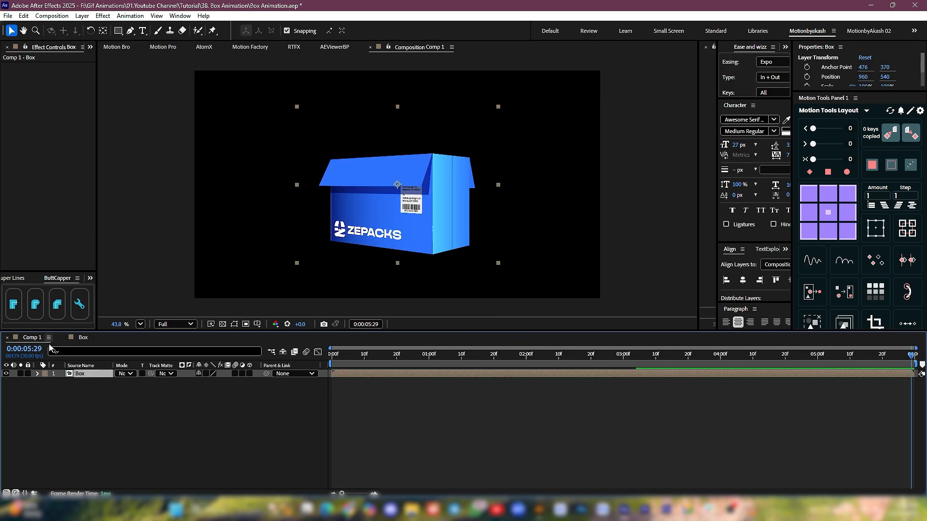
- Apply CC Bend It to the nested Box layer in Comp 1
click(614, 353)
text(bend)
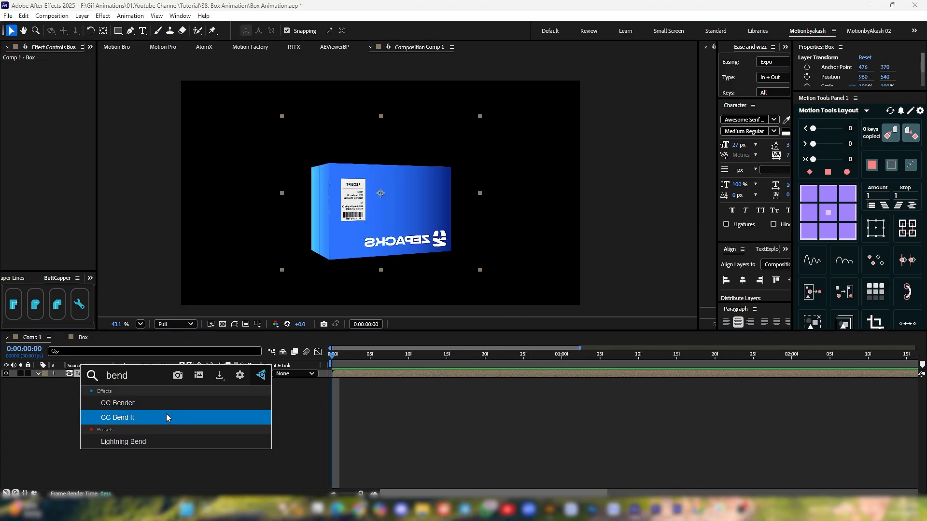
double_click(118, 417)
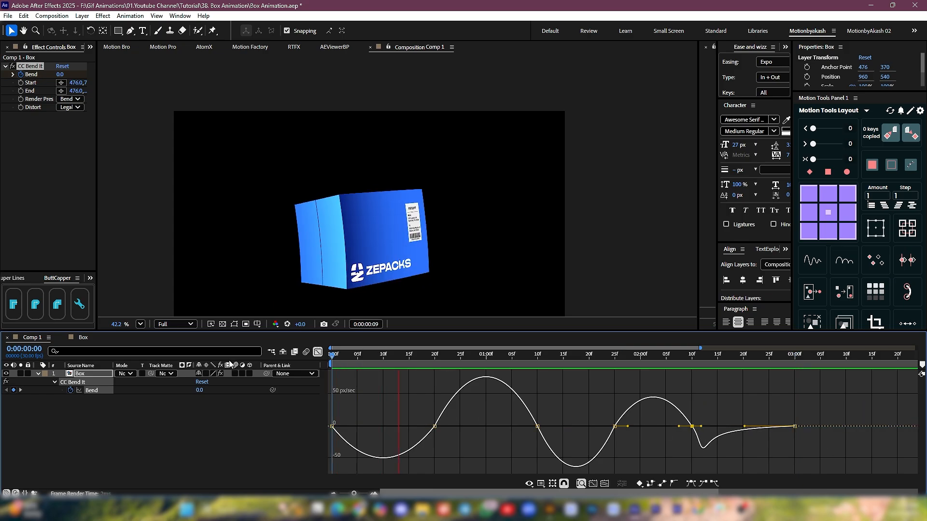
- Reshape the Bend wobble's easing handles in the Graph Editor from the start of the curve
click(332, 353)
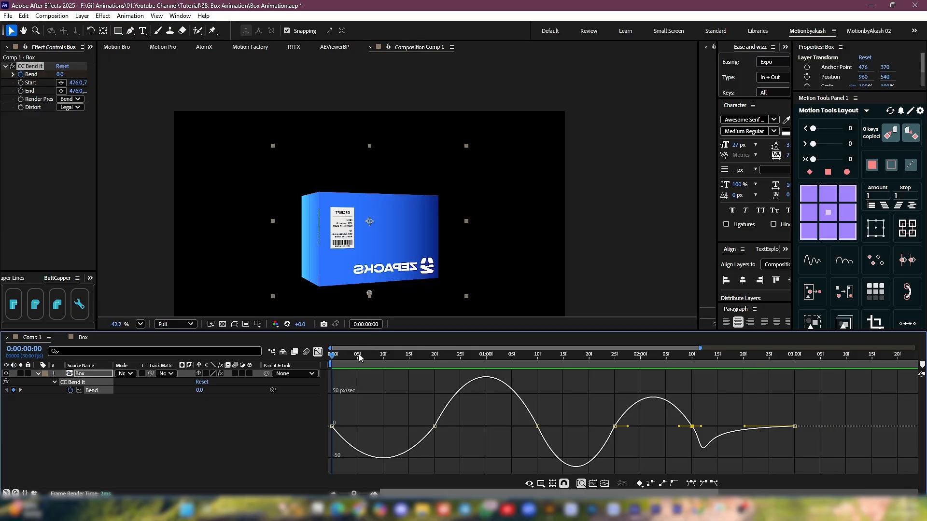
click(418, 354)
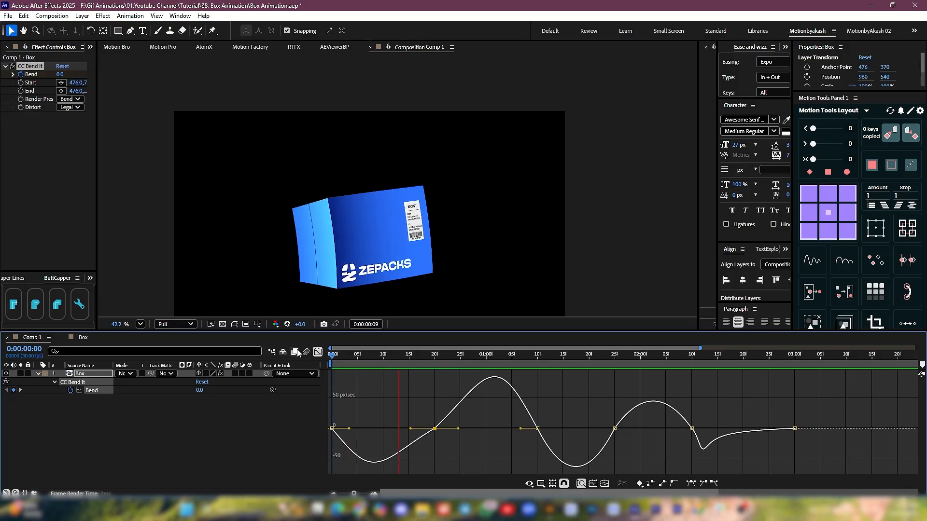
click(548, 353)
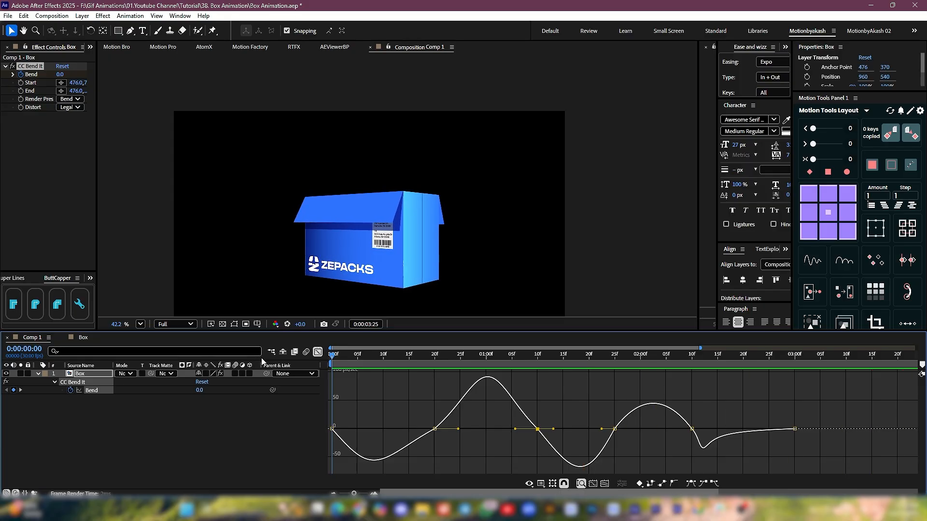
click(546, 354)
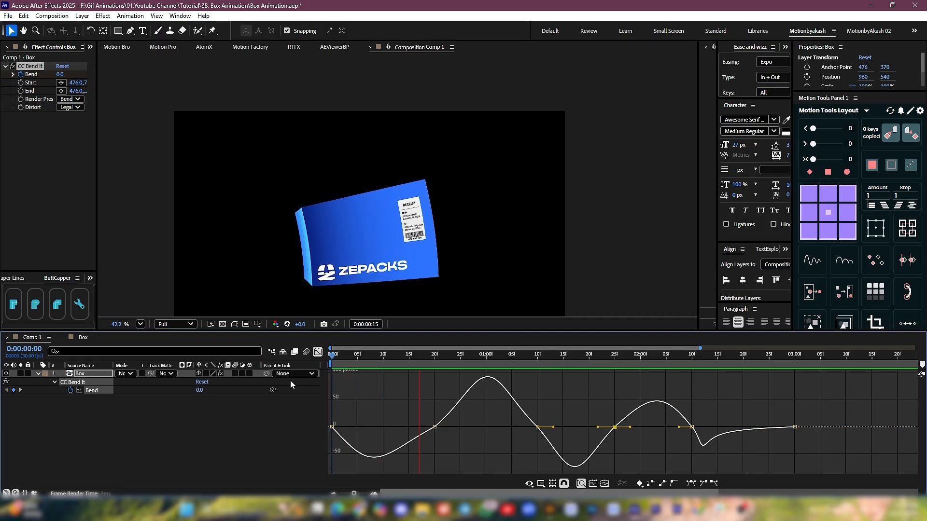
click(510, 353)
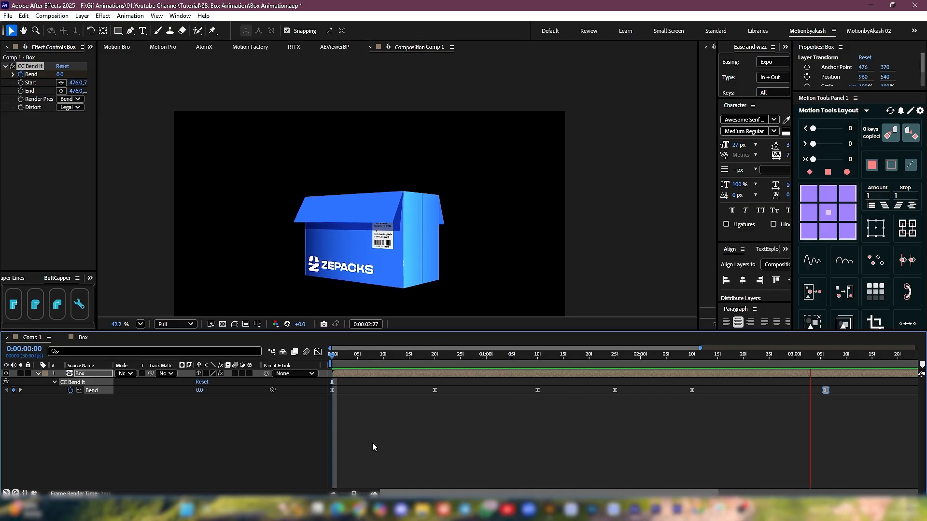
- Toggle the speed graph view and bring up Keyframe Velocity for the fifth Bend keyframe
click(825, 353)
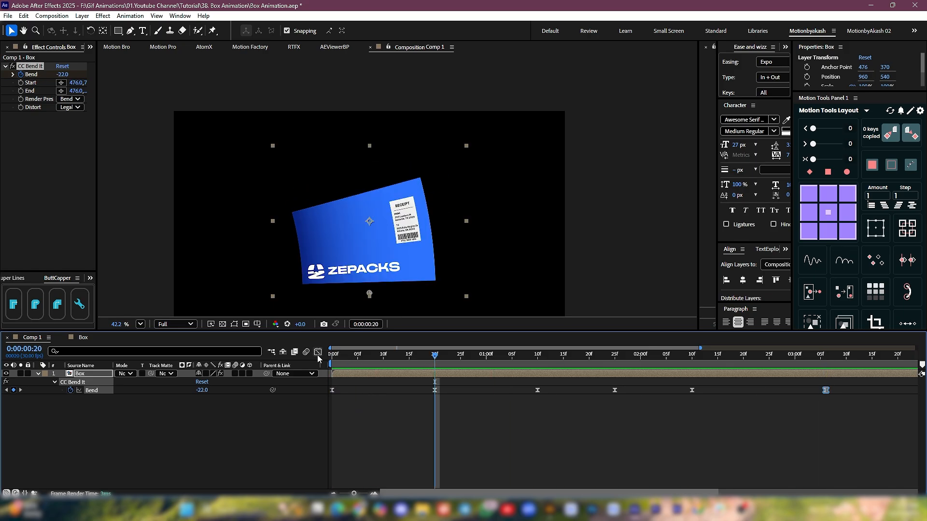
click(318, 351)
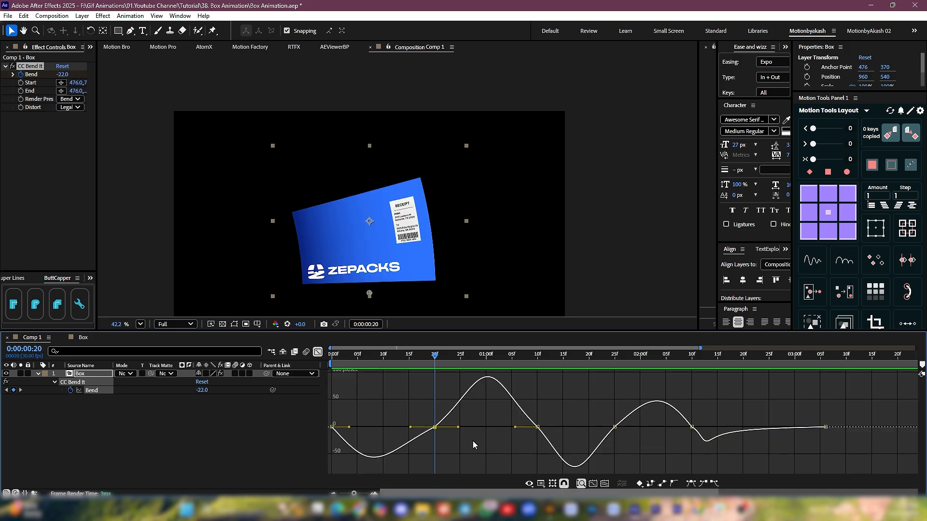
mouse_move(421, 420)
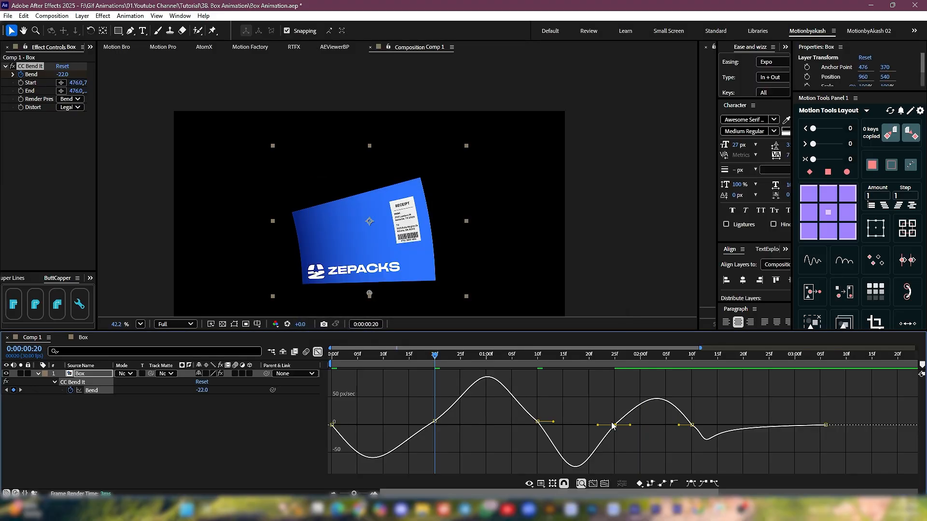
double_click(598, 424)
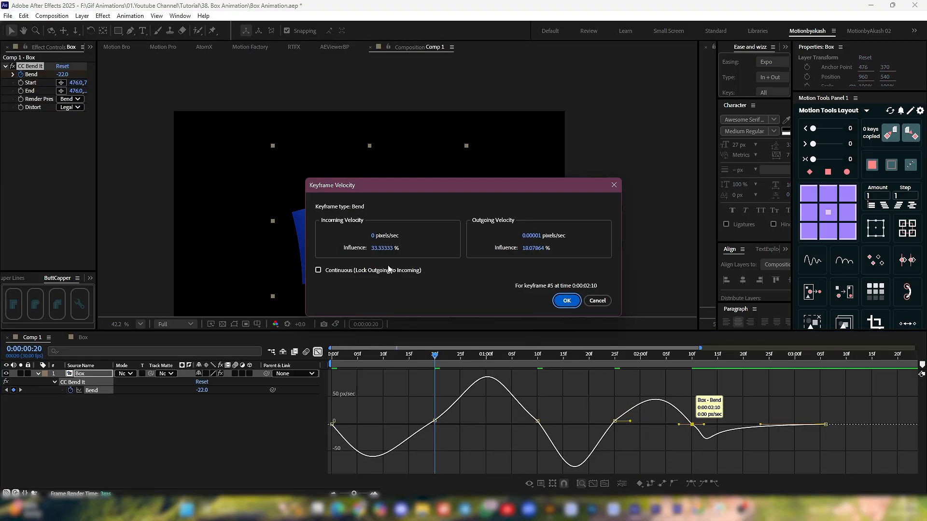